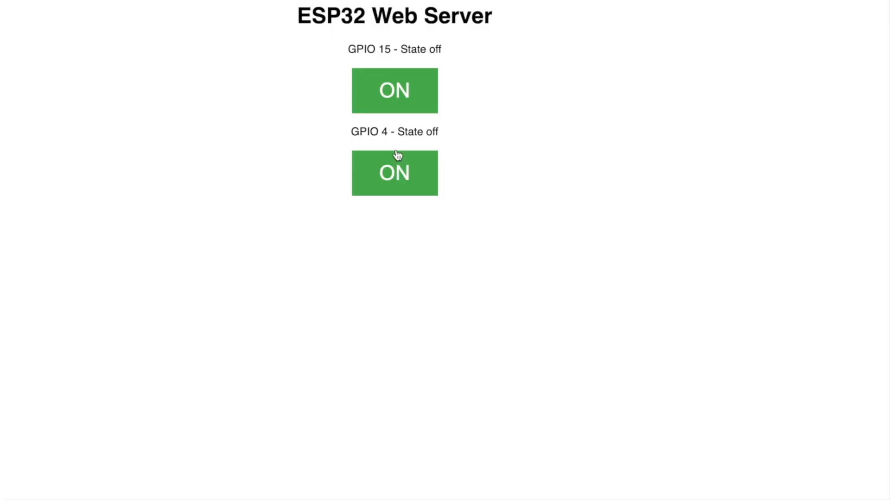
- Toggle the GPIO 15 and GPIO 4 LEDs on and off from the ESP32 web page, leaving both on
left_click(393, 173)
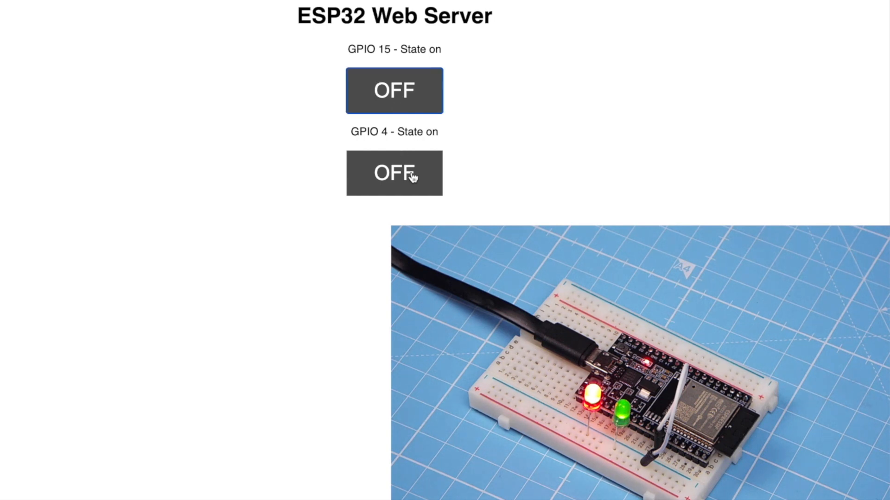
left_click(394, 173)
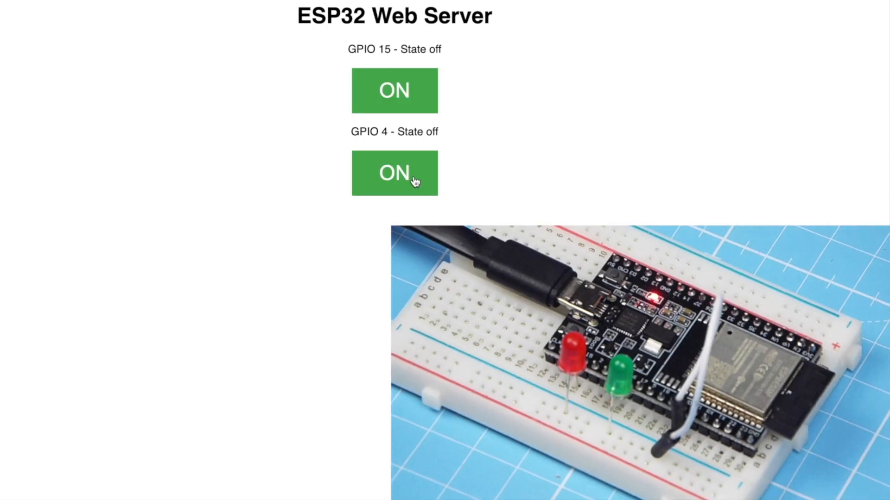
left_click(394, 90)
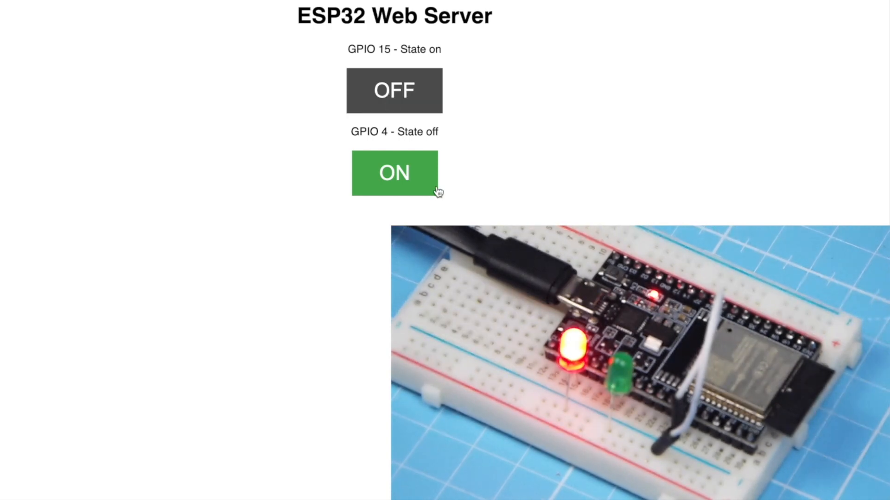
left_click(393, 174)
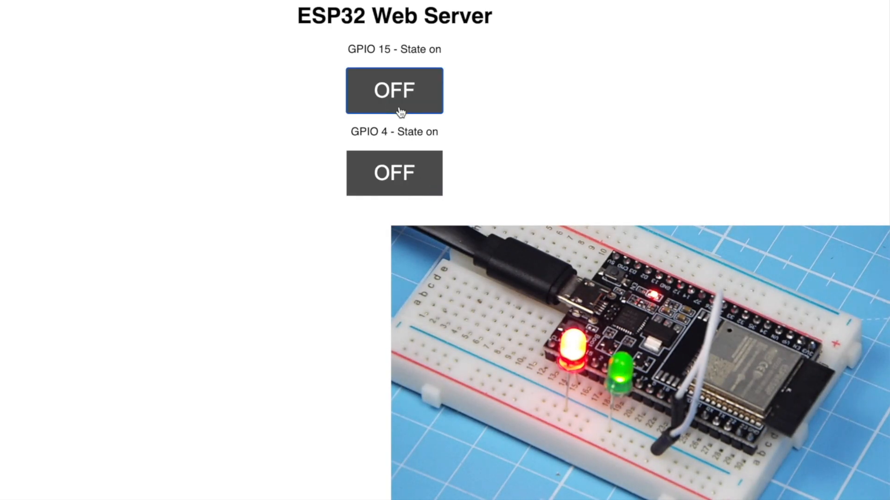
left_click(394, 90)
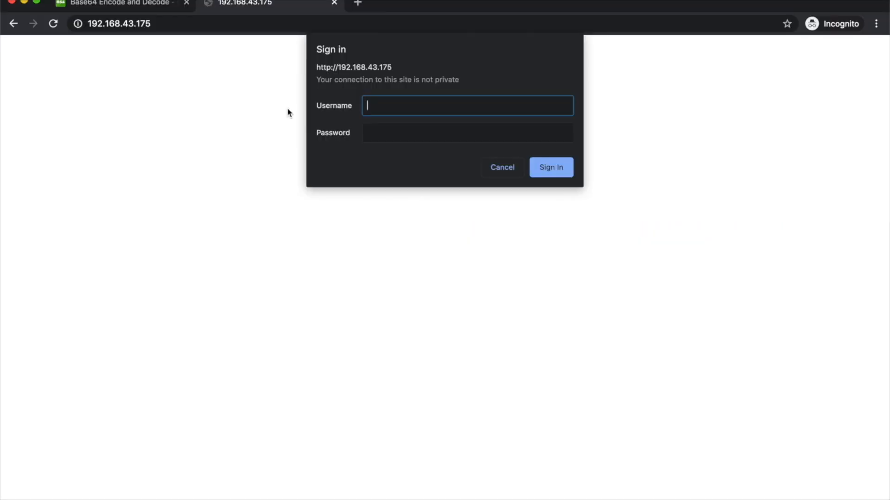
- Sign in to the ESP32 server with the username MishMashLabs and its password
type("MishMashLabs")
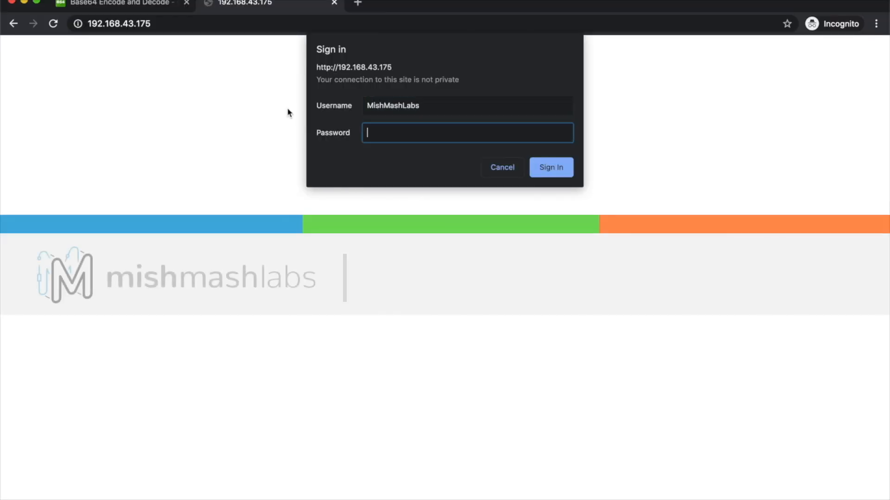
left_click(549, 168)
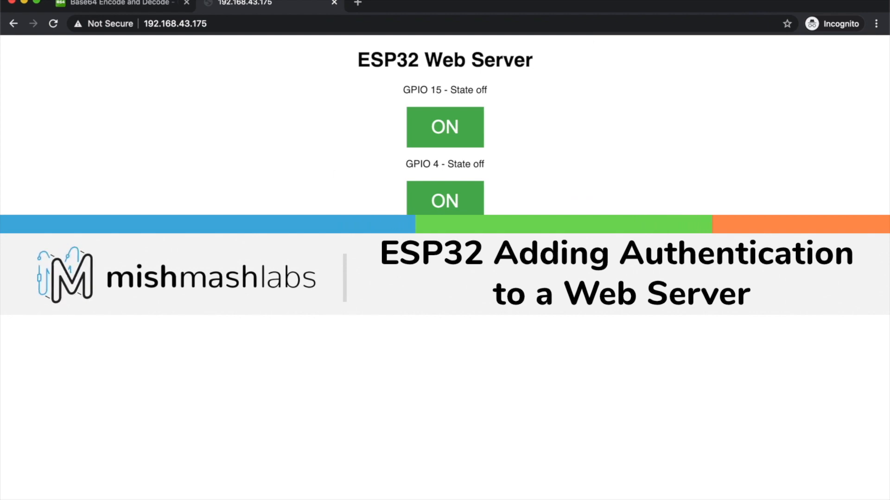
mouse_move(667, 40)
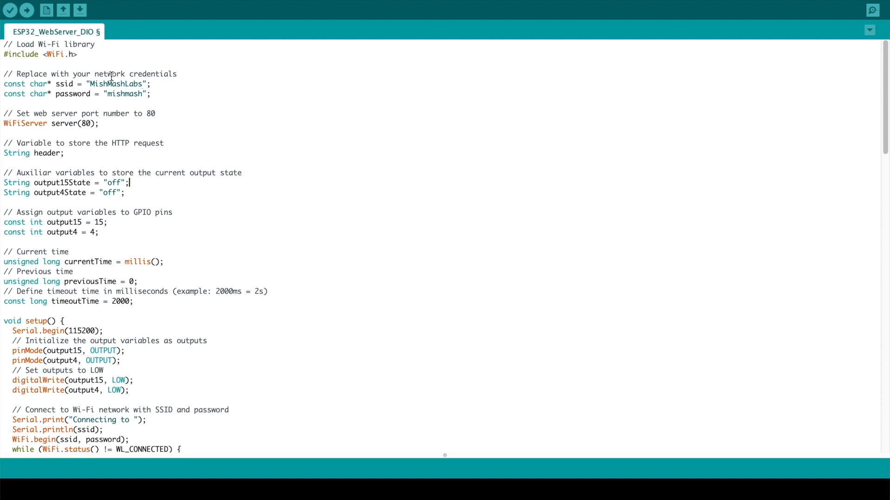
- Save the sketch as a new copy named ESP32_WebServer_DIO_withAuthentication
left_click(79, 10)
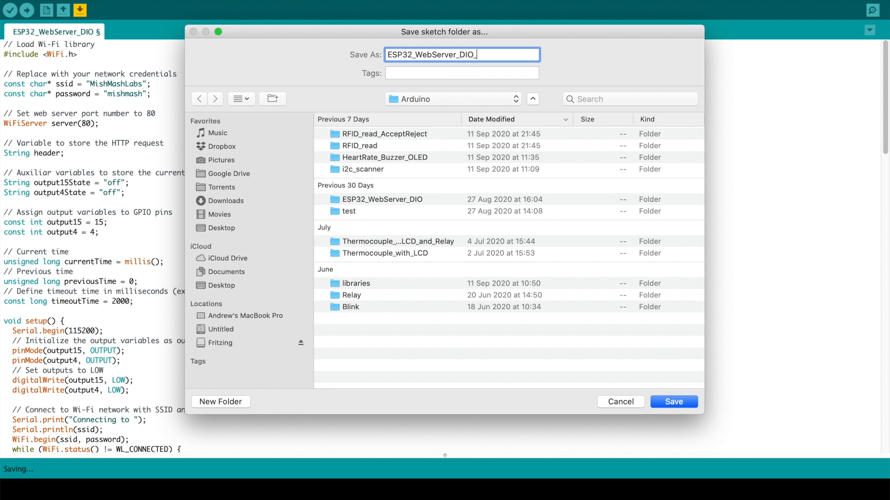
type("withAut")
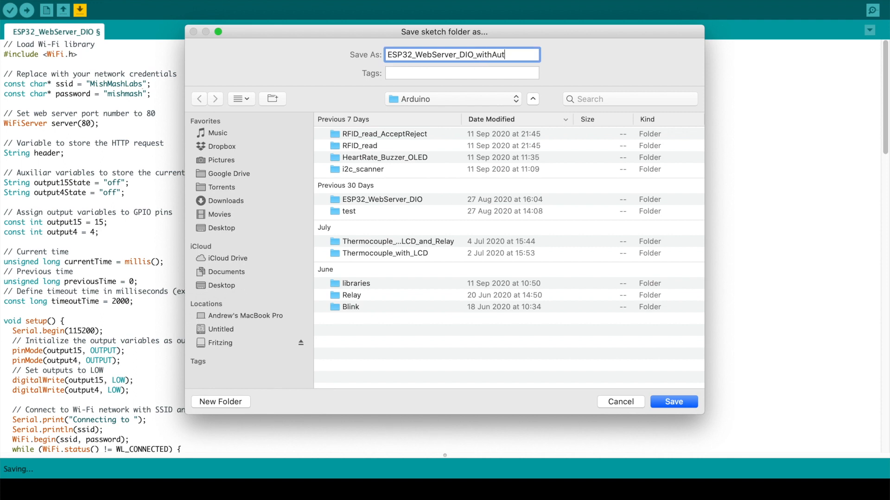
type("hentic")
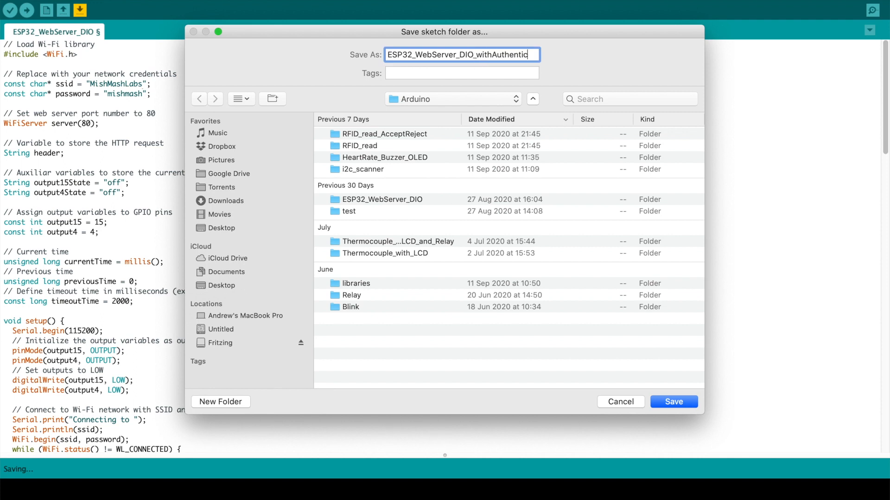
left_click(673, 401)
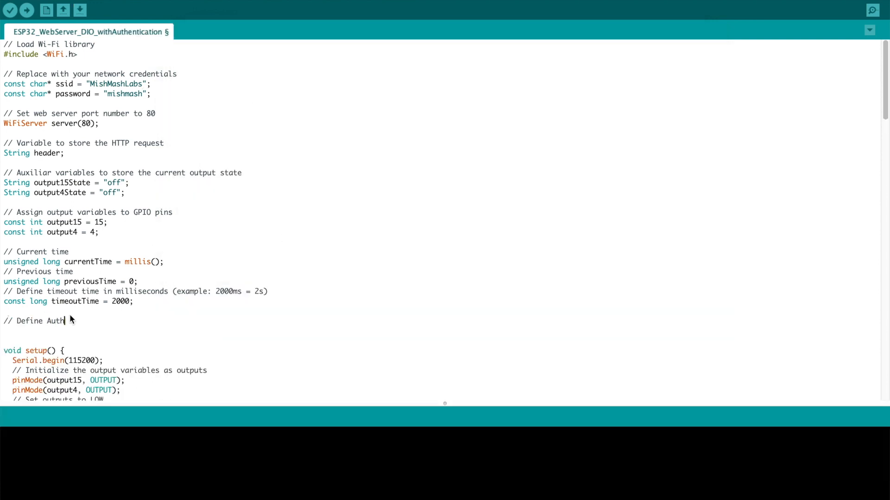
- Under a Define Authentication comment, declare const char* base64Encoding =
type("ent")
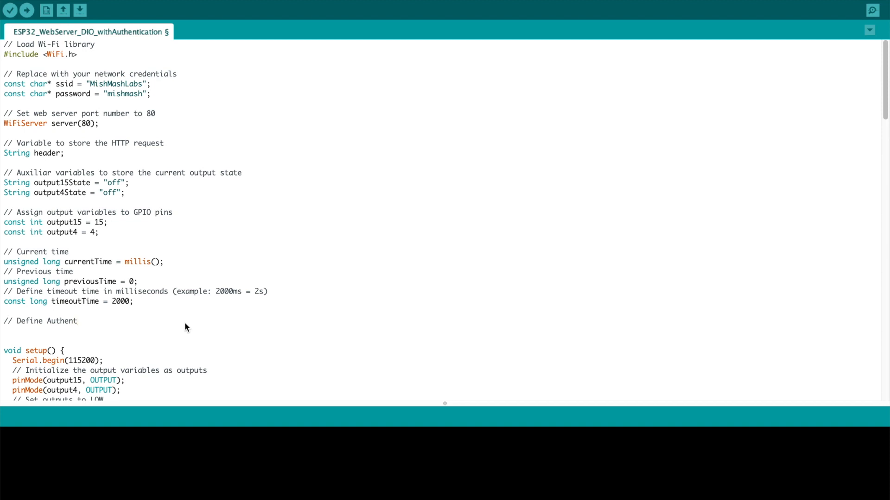
type("ication")
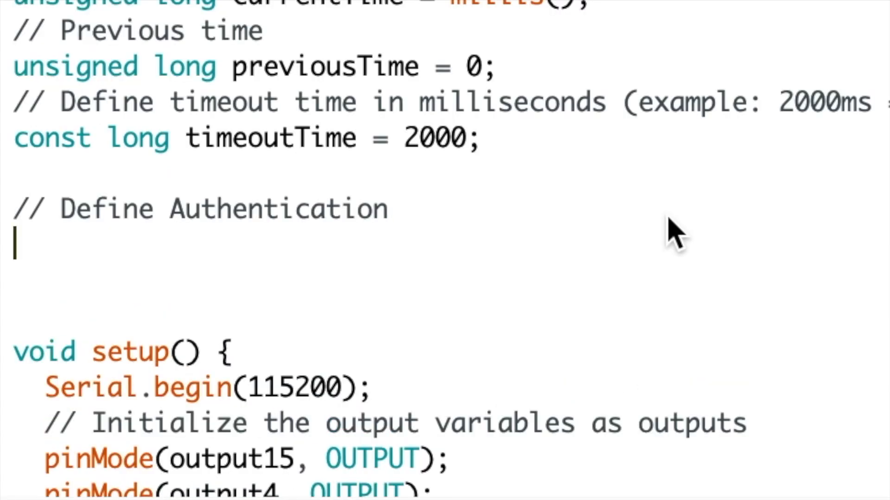
type("const char")
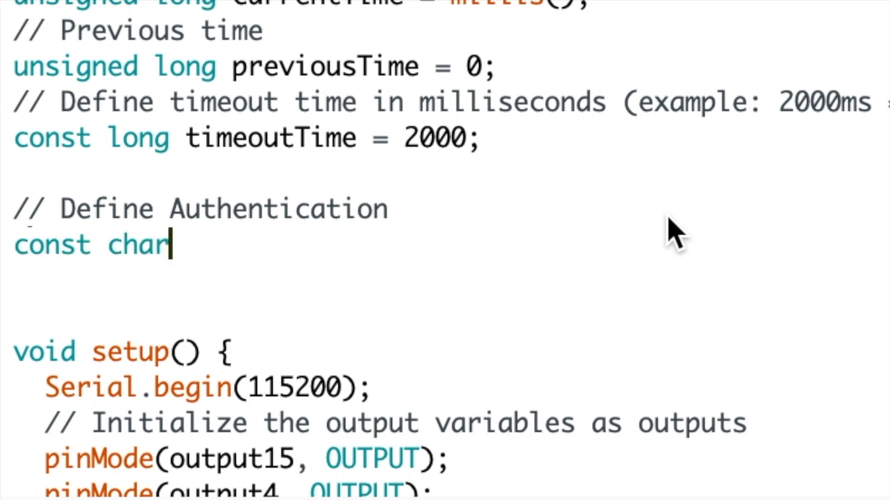
type("*")
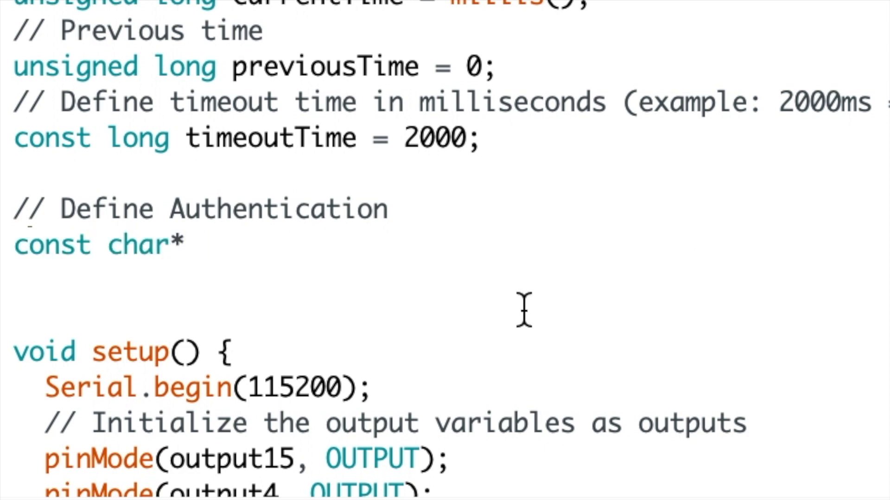
type("base")
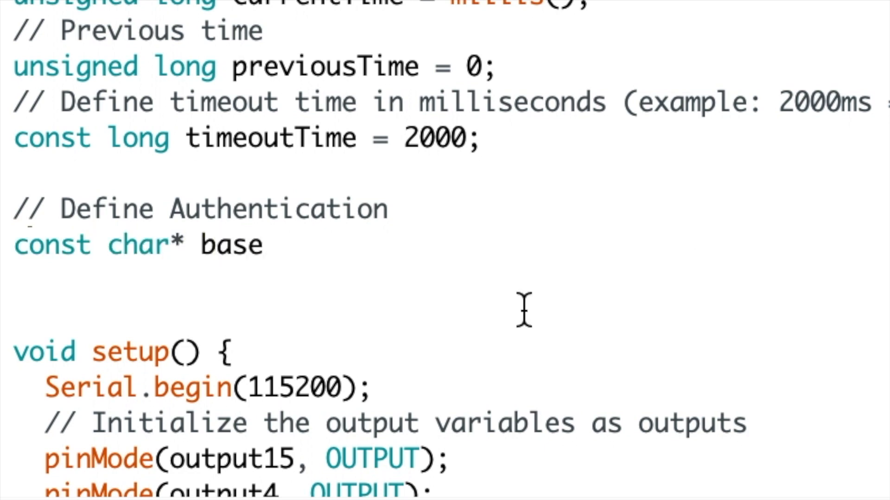
type("64")
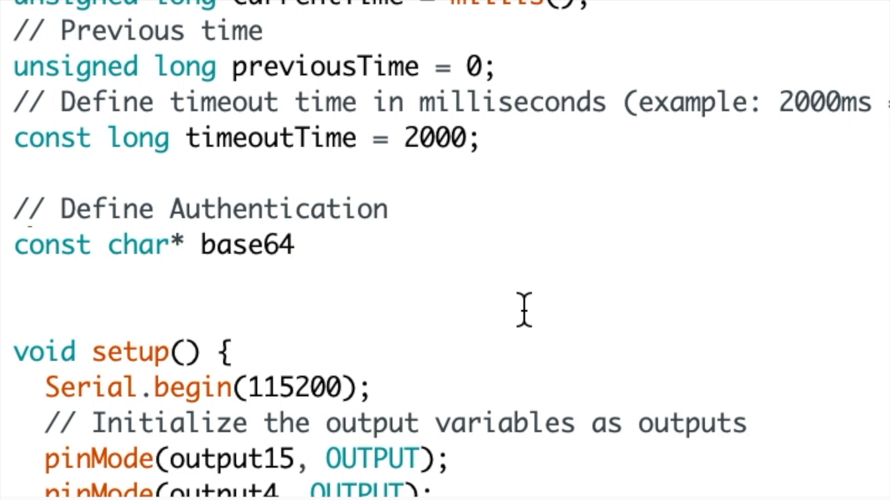
type("Encodin")
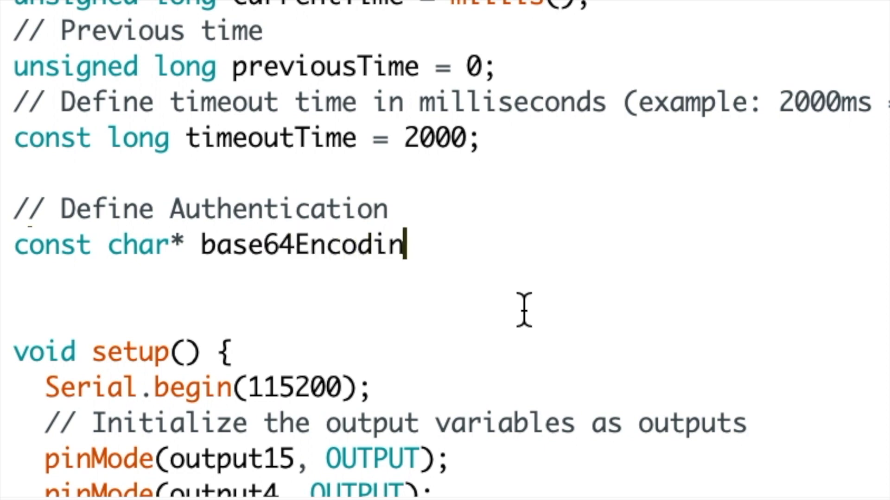
type("g = \"")
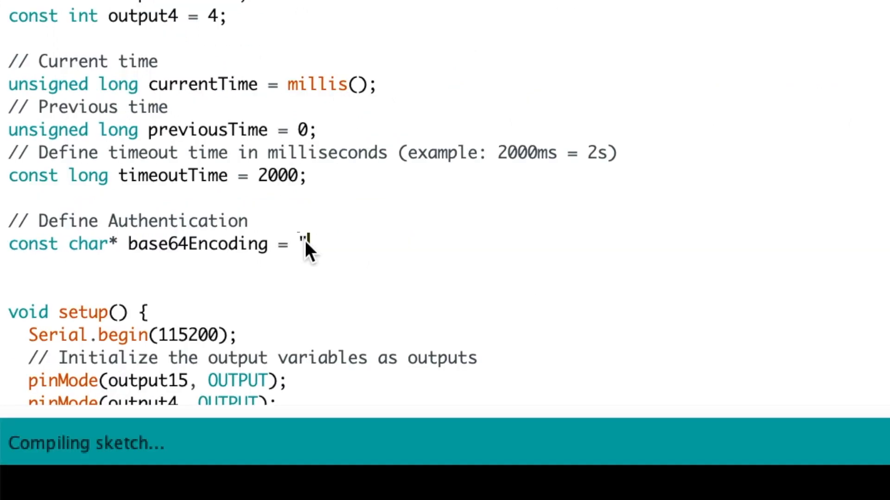
type("dX")
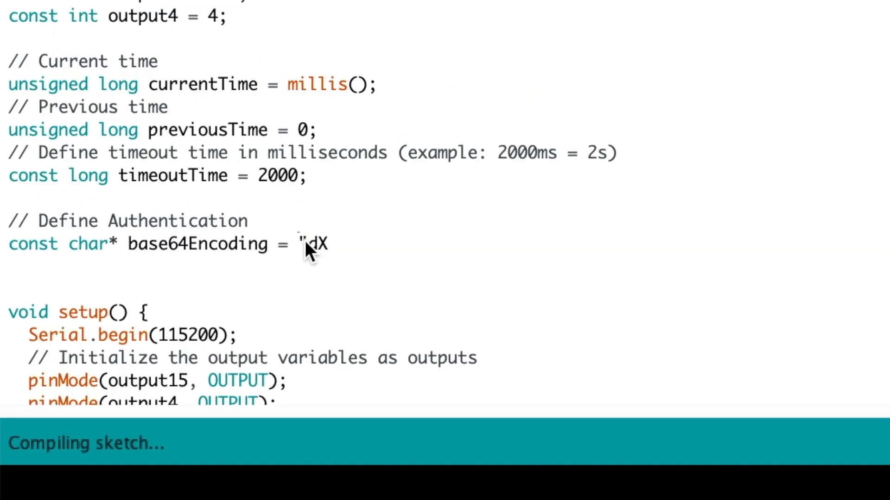
type("Nl")
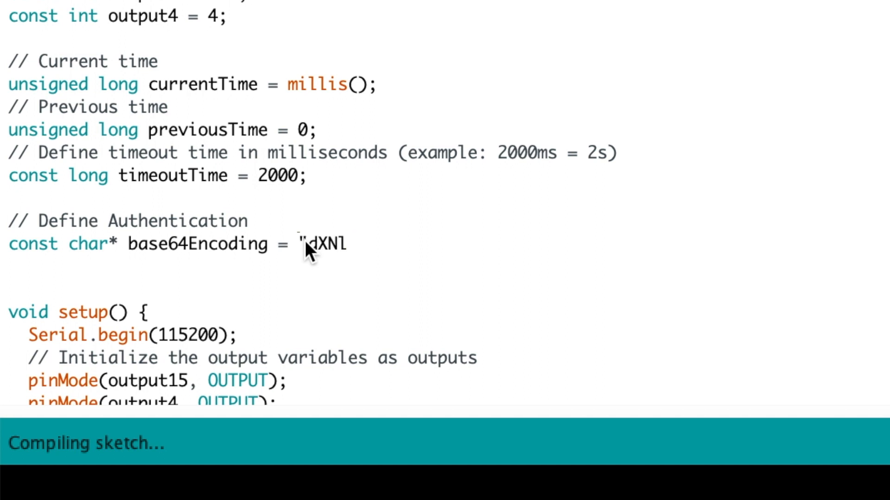
type("cj")
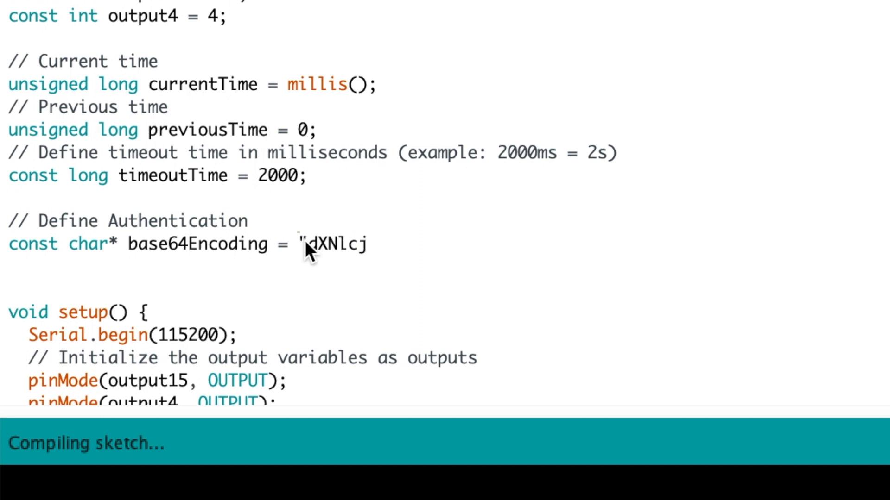
type("pw")
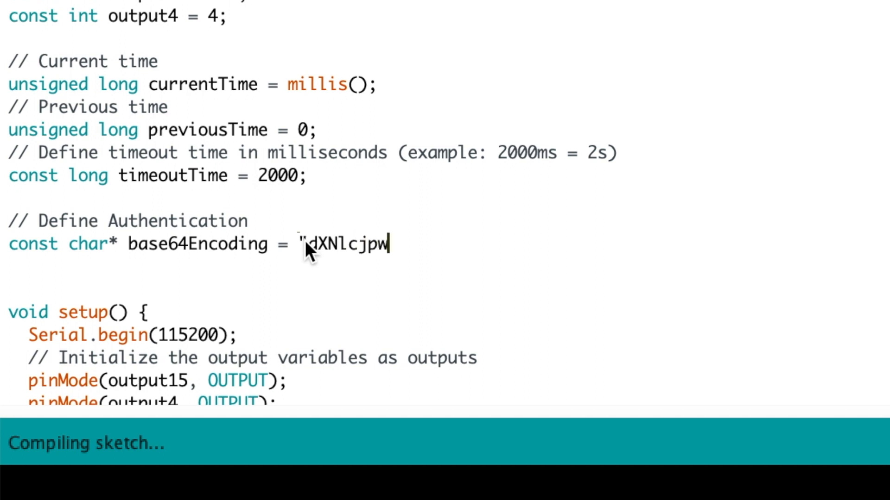
type("YN")
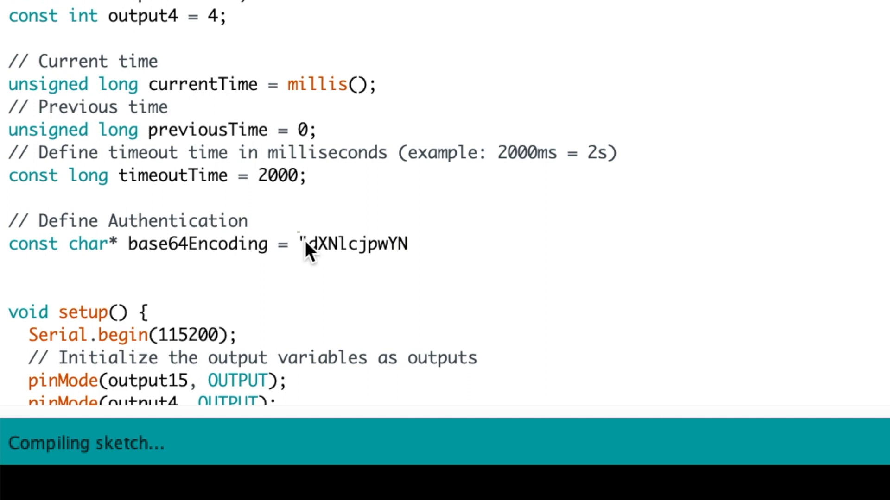
type("XN")
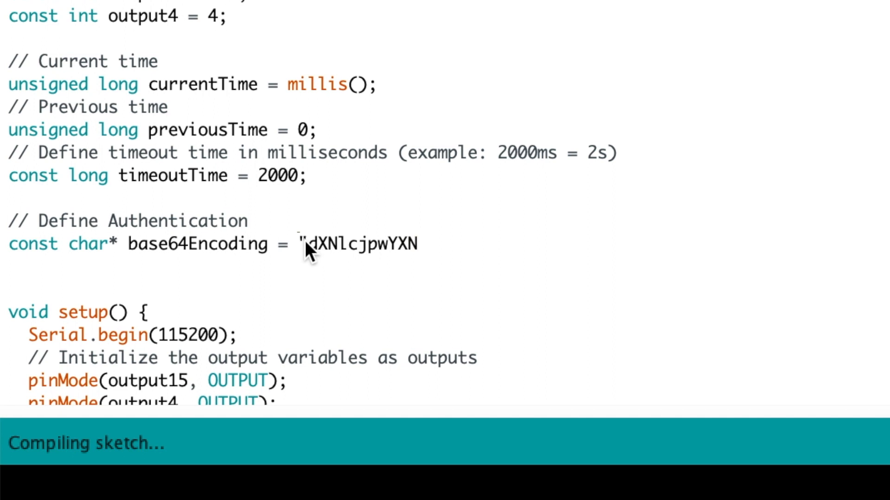
type("z")
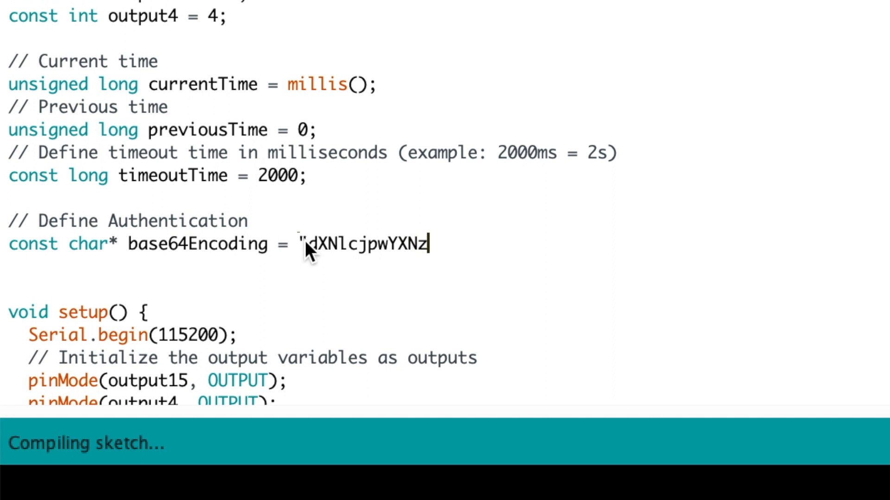
type("\";")
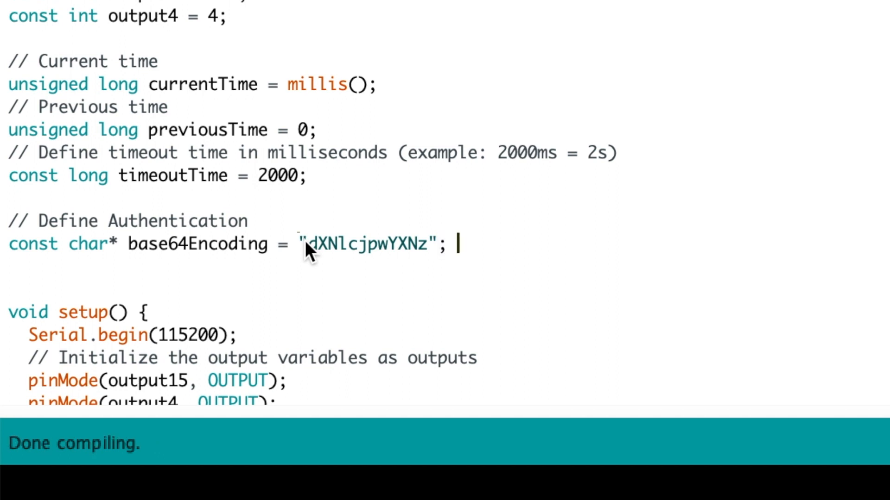
type("//")
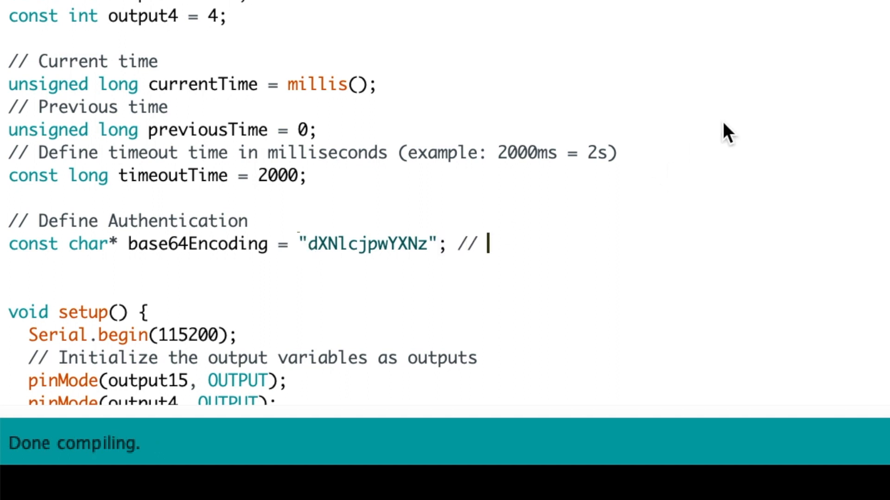
type("base64endo")
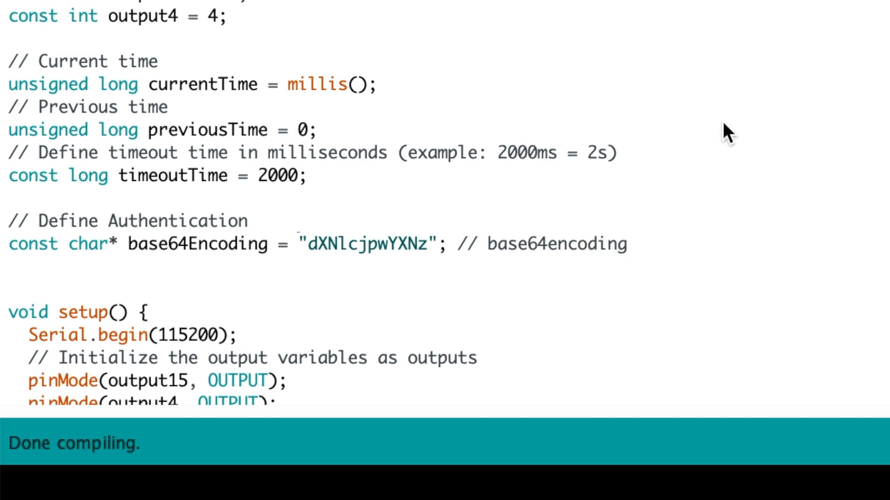
type("user:oas")
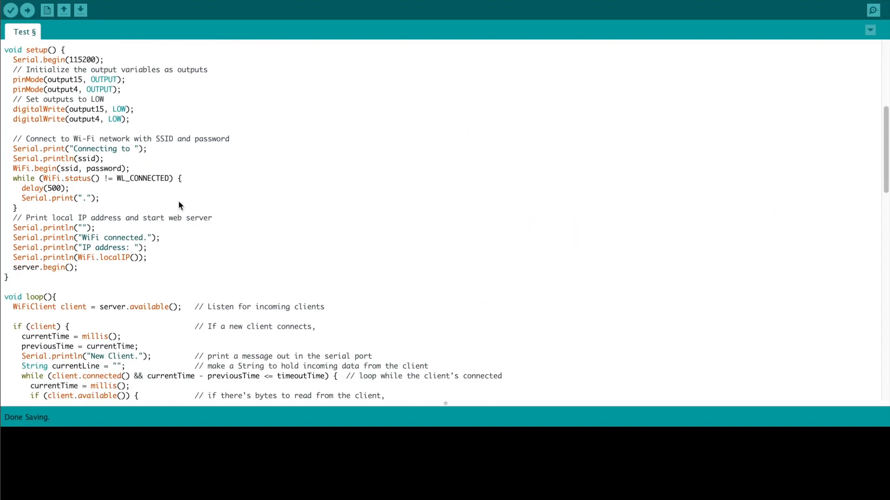
- Start a fresh line in loop() just above the HTTP 200 OK response lines
scroll("down", 3)
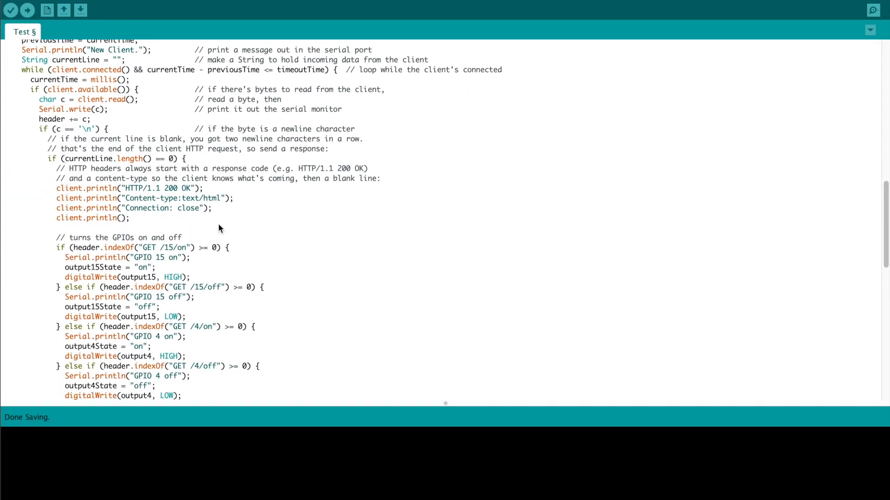
scroll("down", 3)
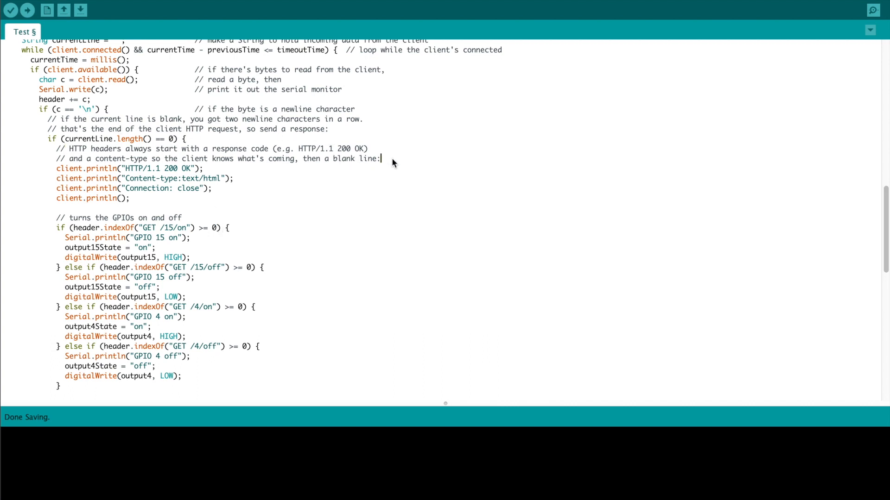
key("enter")
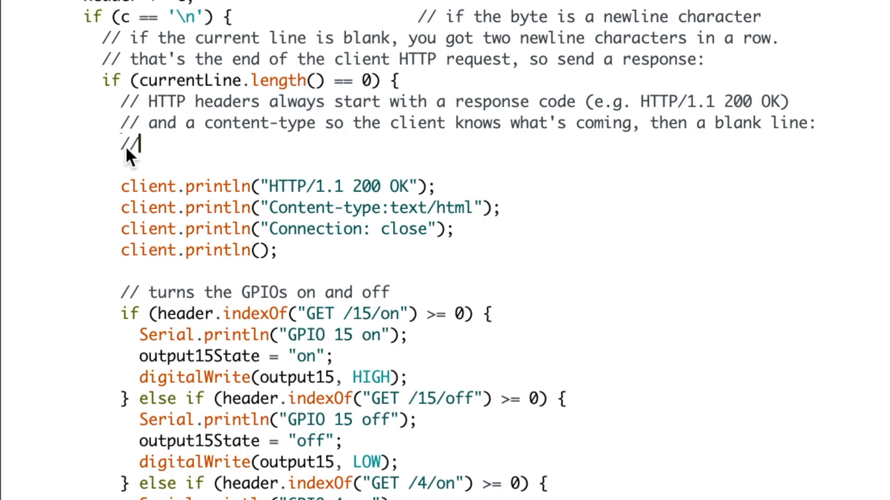
- Add comments: Finding the right Credential string, If correct, load webpage
type("Finding th")
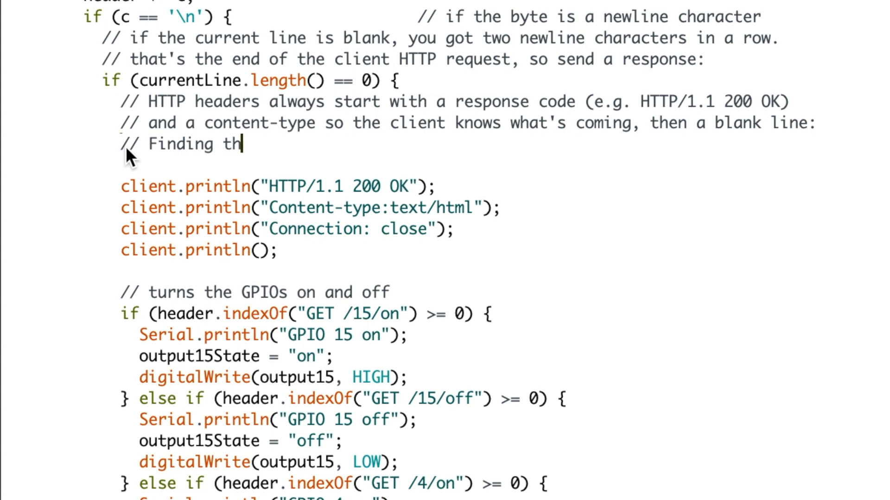
type("e right")
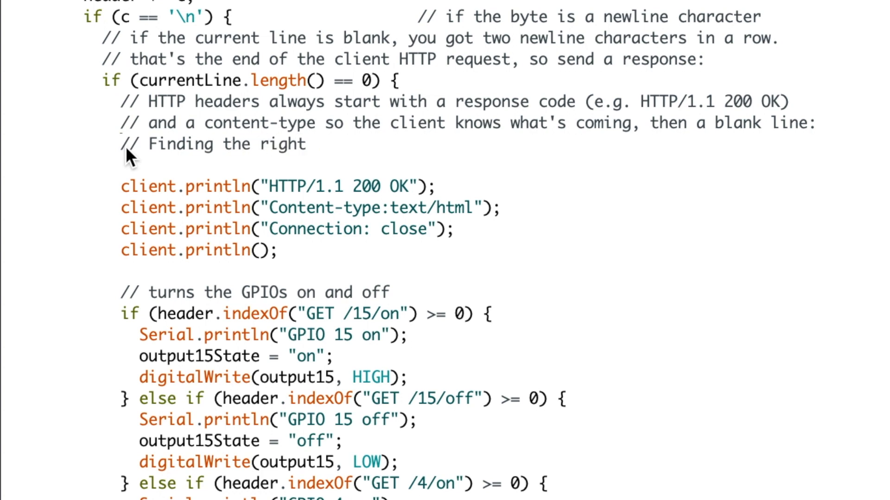
type("Creden")
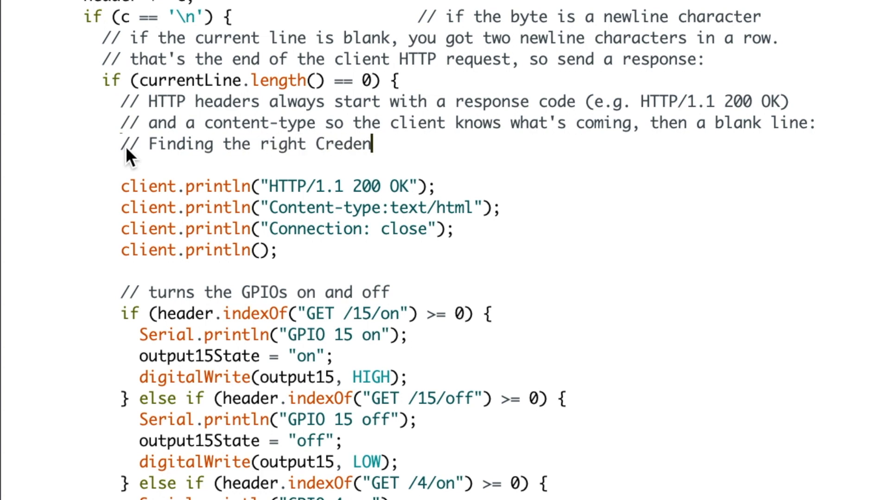
type("tial string.")
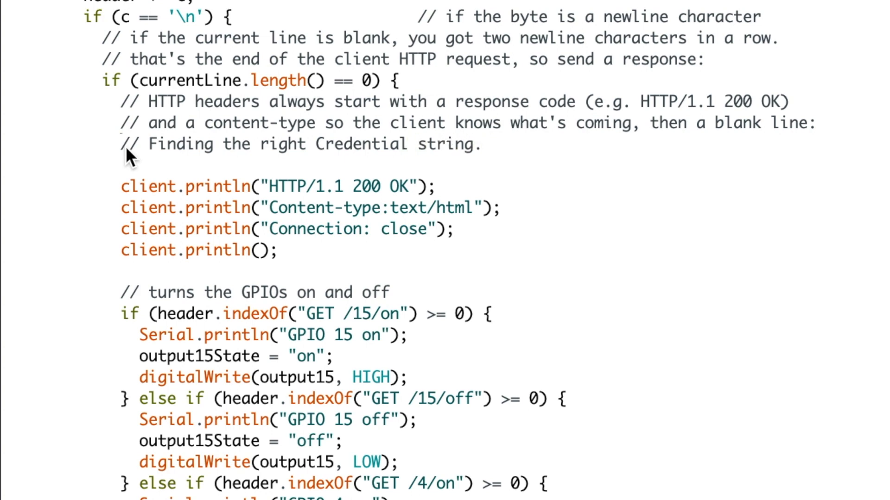
type("If c")
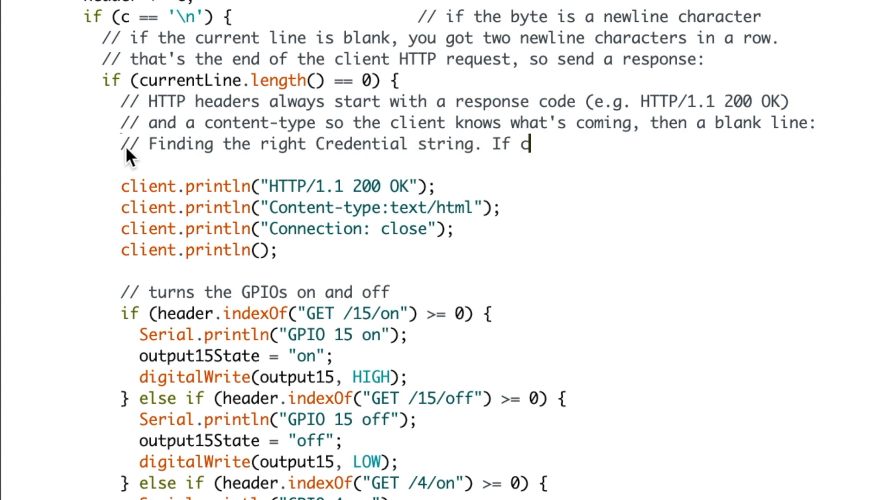
type("orrect")
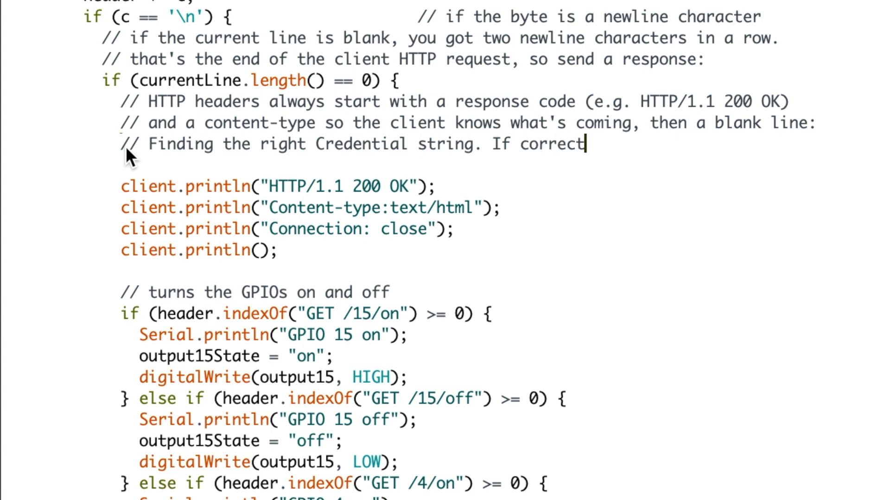
type(", load web")
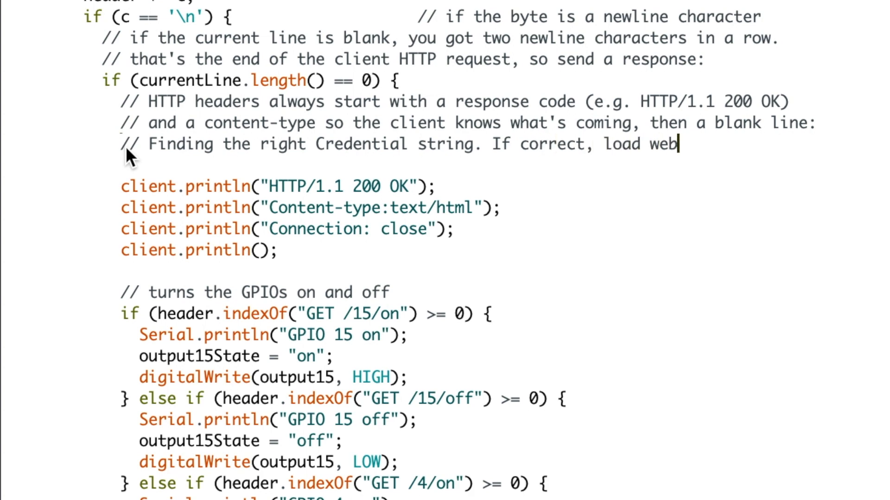
type("page")
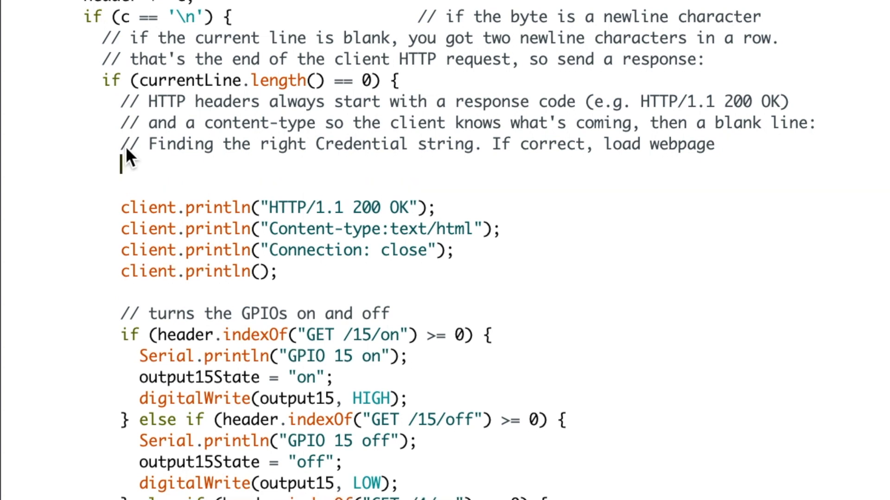
- Write the condition if (header.indexOf(base64encoding)>=0) to check the request header
type("if")
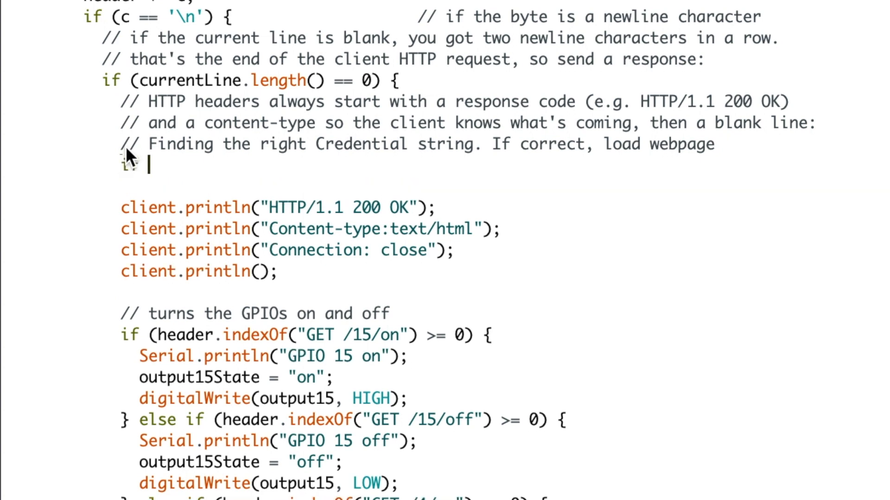
type("(")
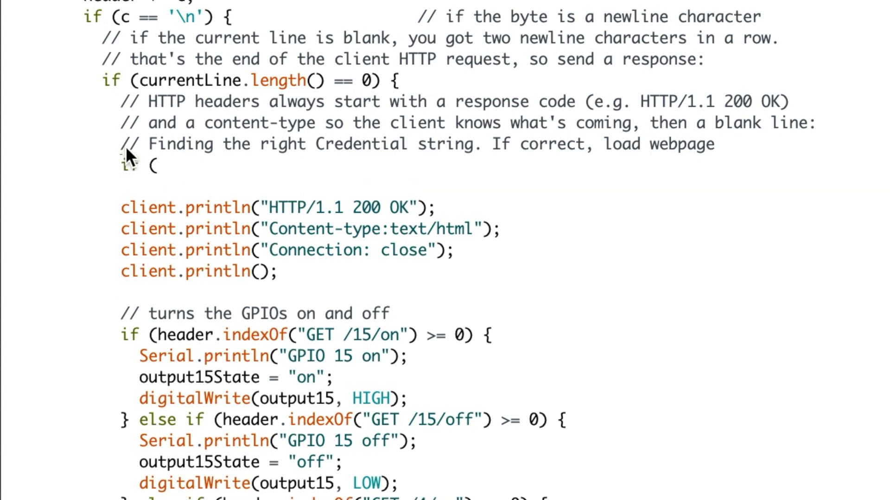
type("header")
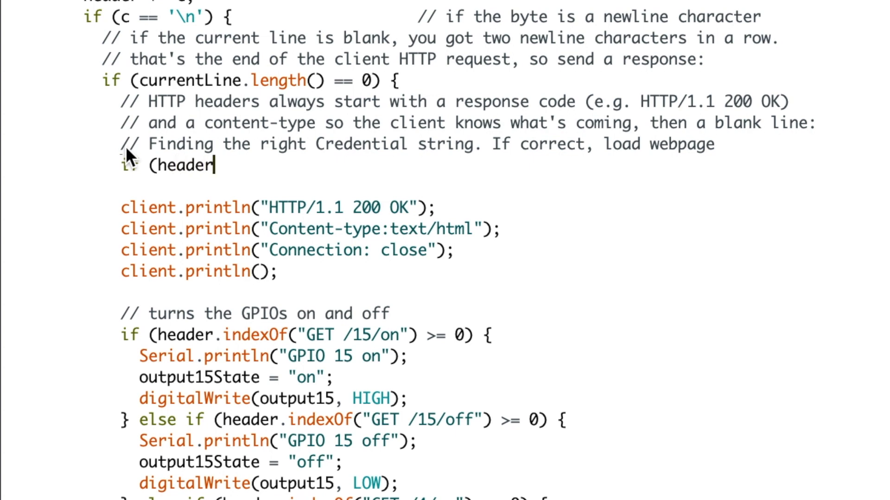
type(".in")
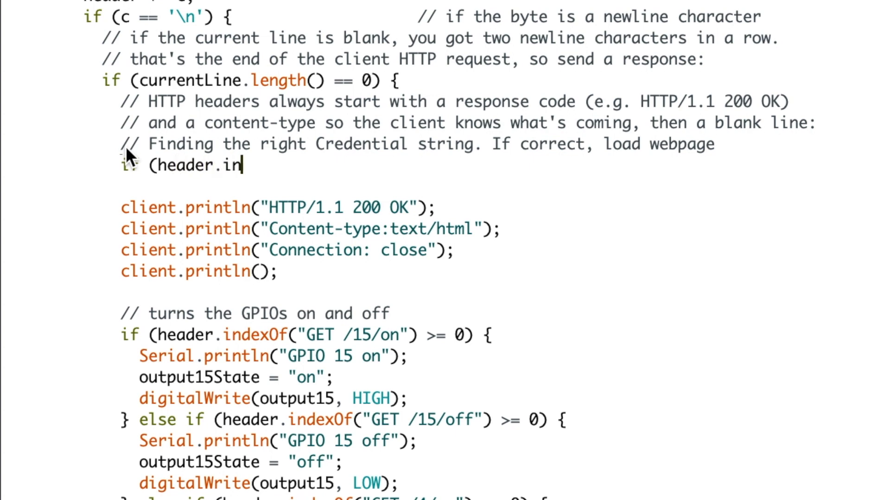
type("dex")
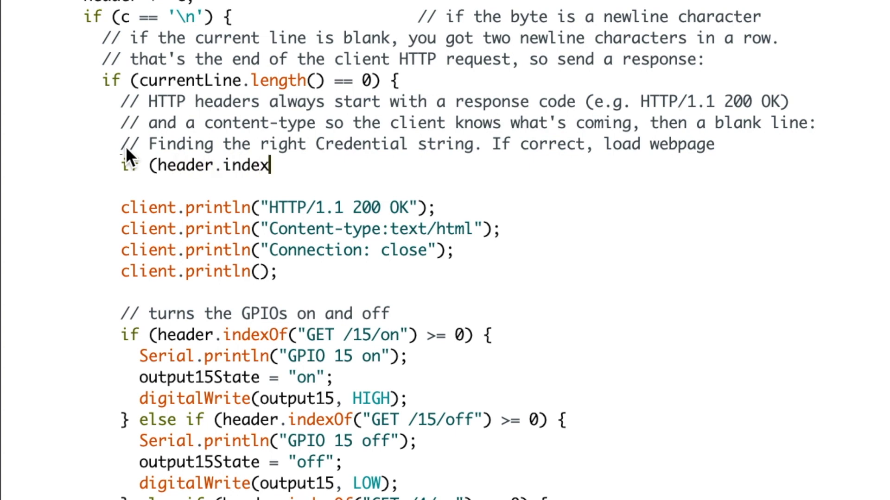
type("0")
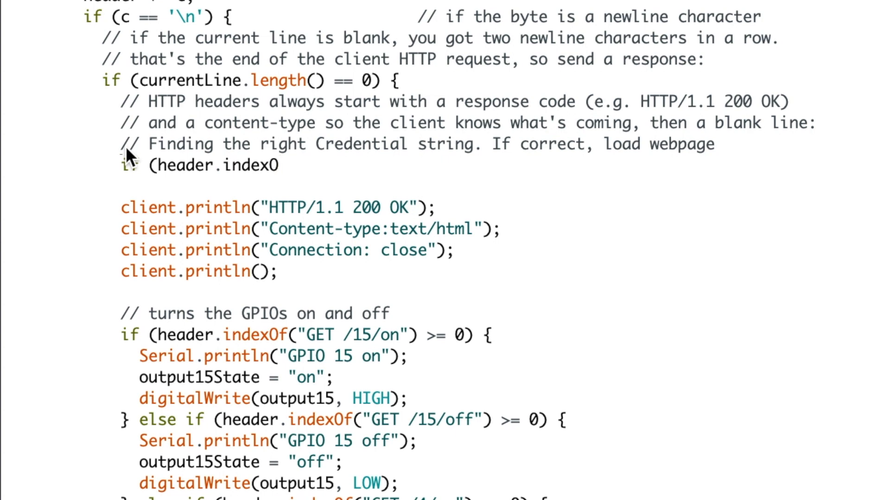
type("f")
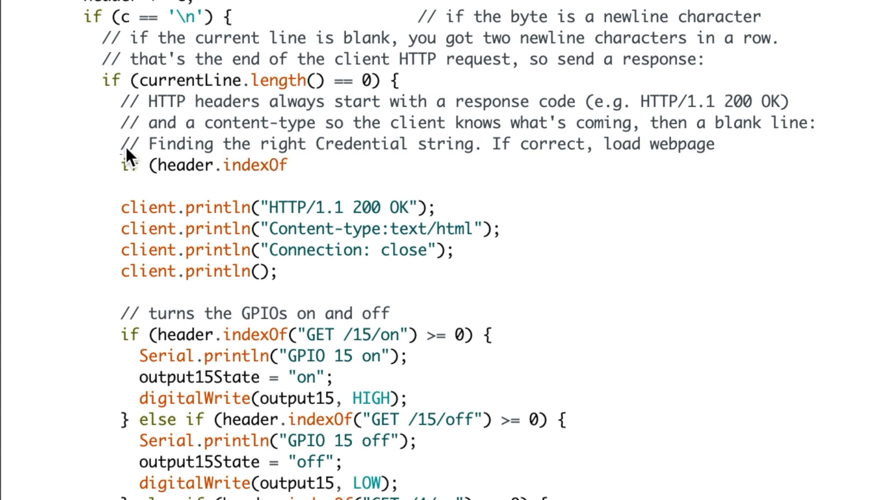
type("(")
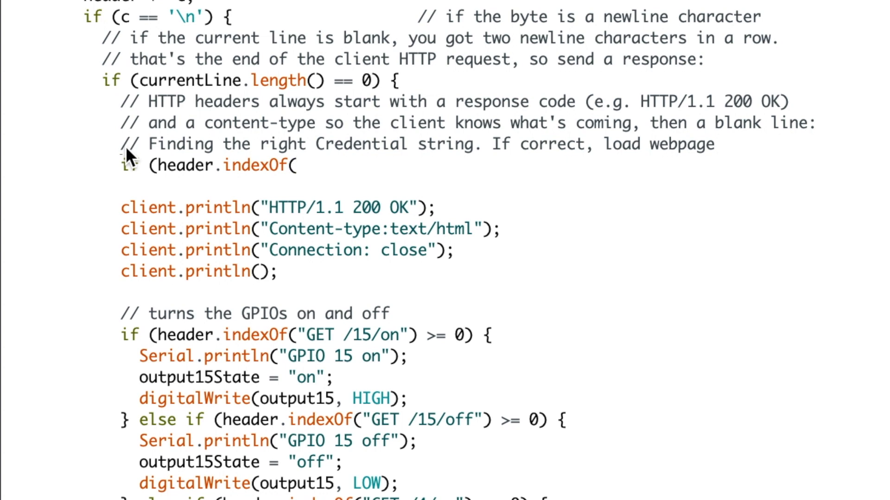
type("base")
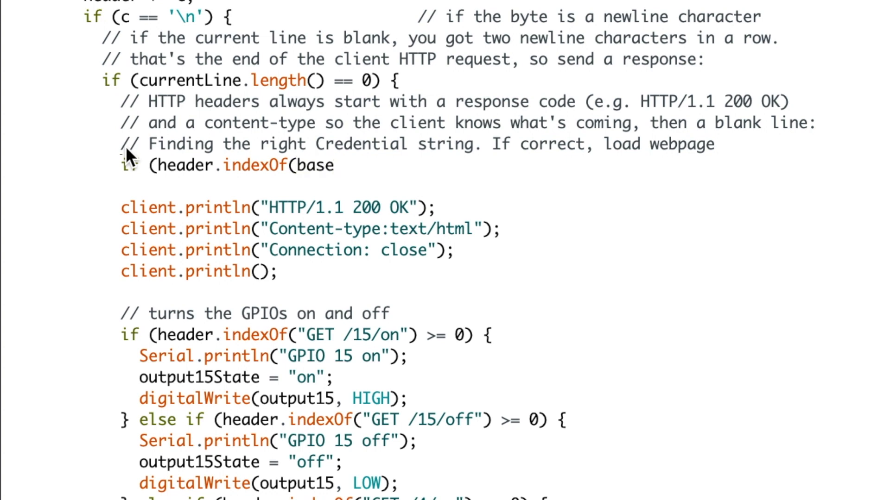
type("64")
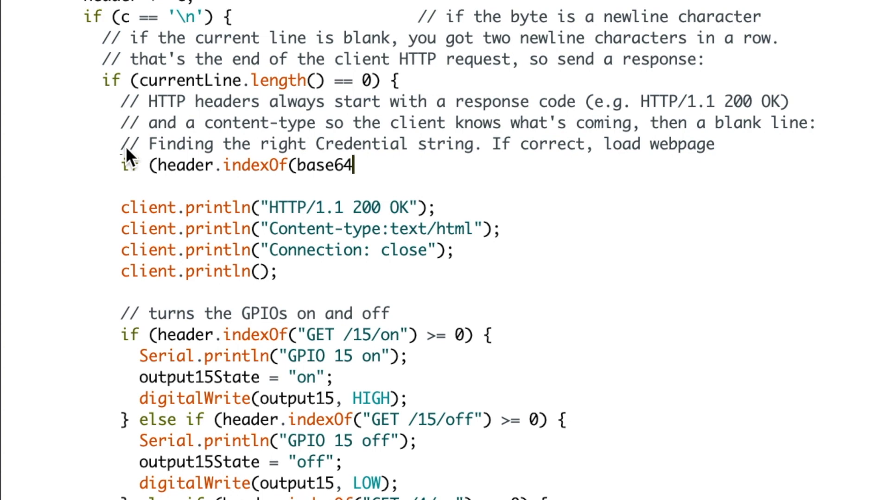
type("encod")
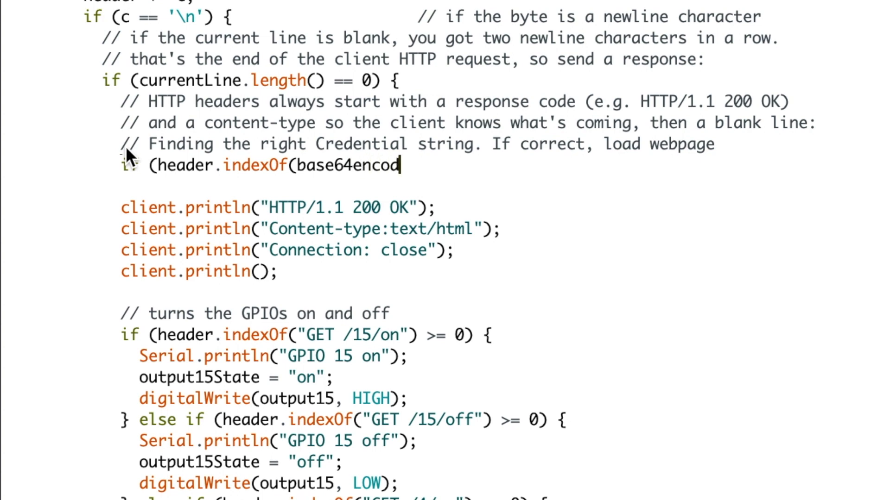
type("n")
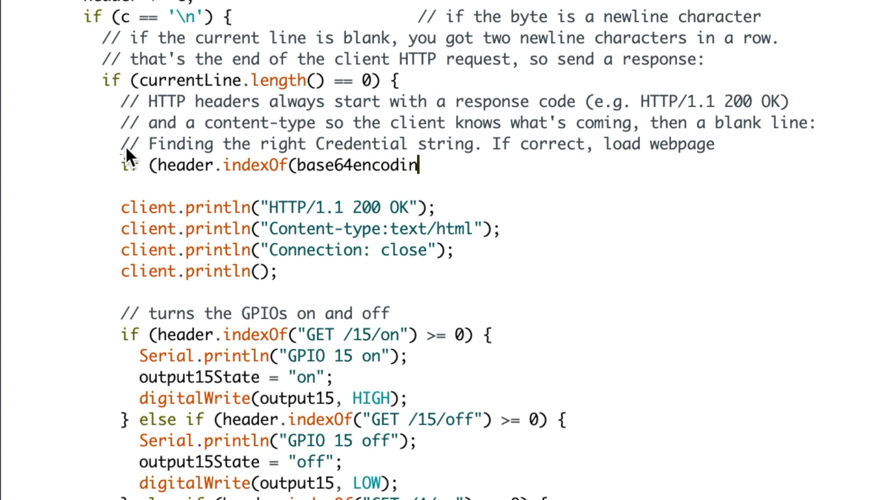
type("g)>")
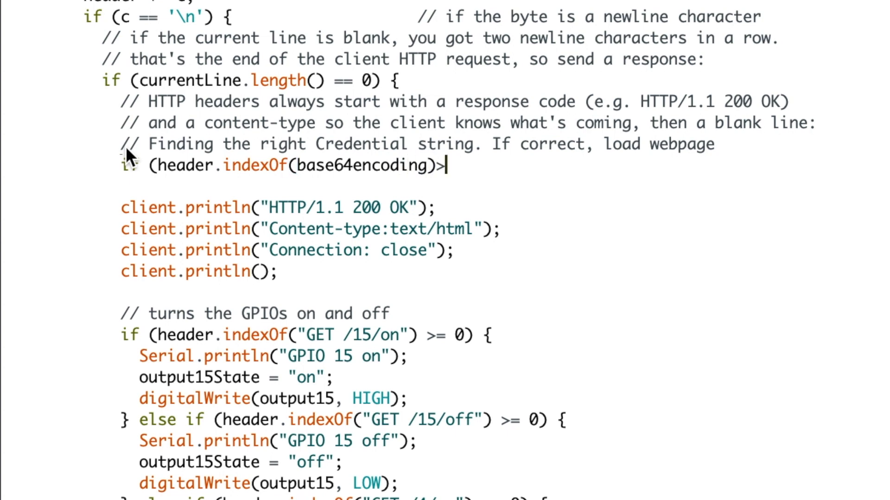
type("=")
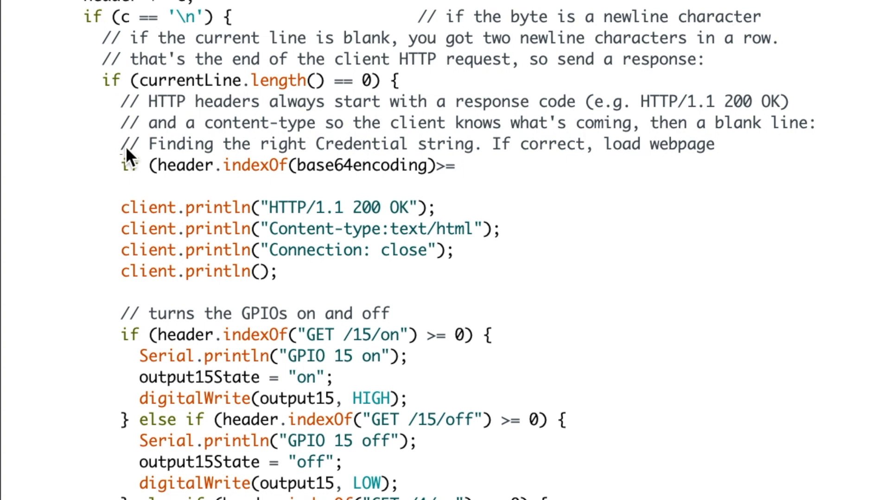
type("0")
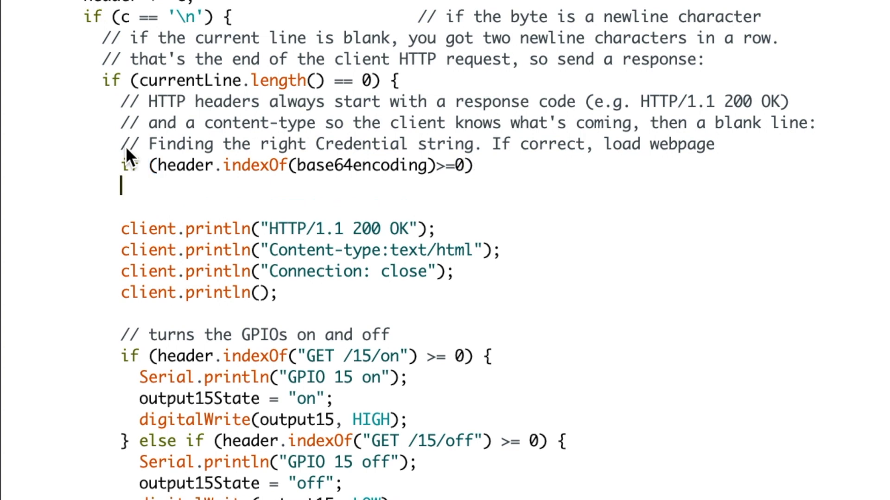
- Open the if block with a comment 'load webpage, credentials are correct'
type("{")
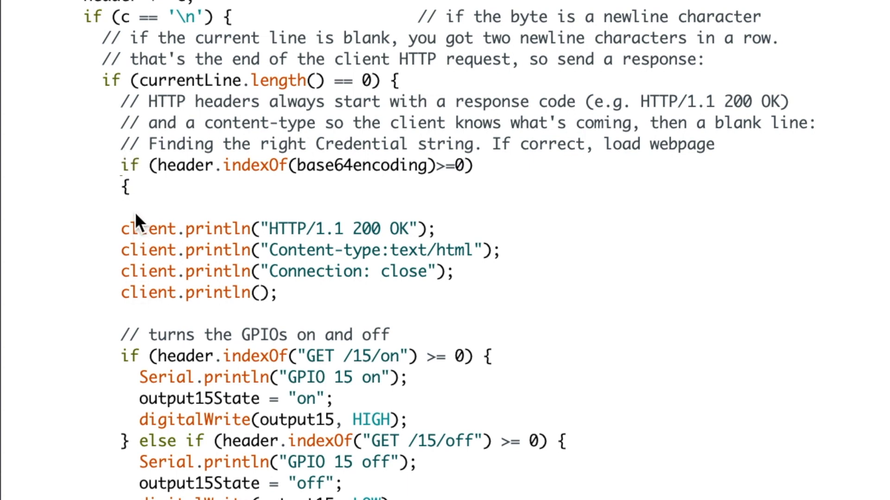
type("//")
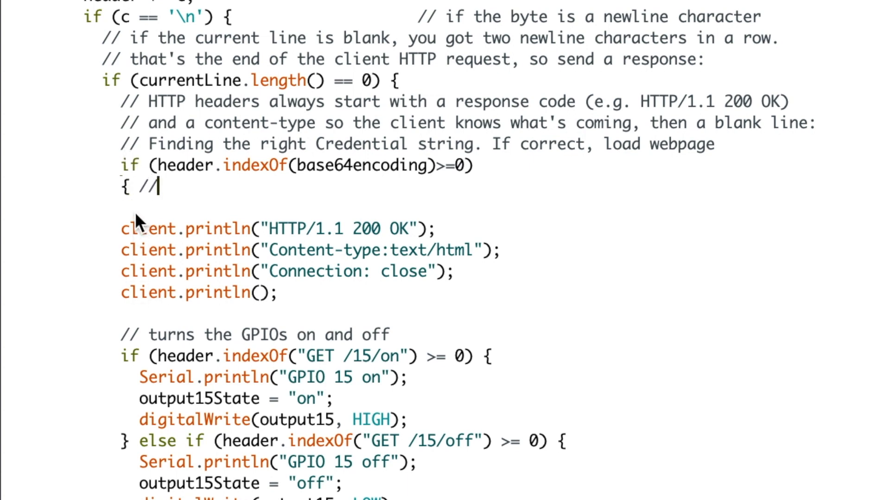
type("load we")
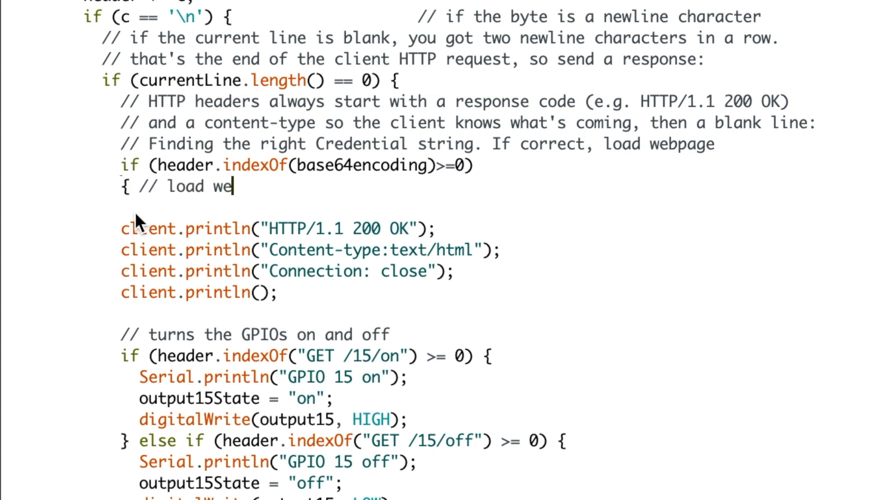
type("bpage")
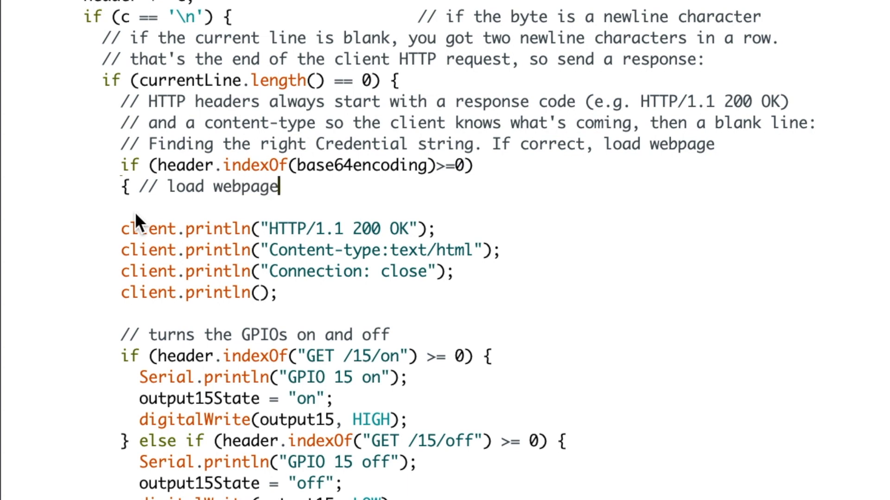
type(", credent")
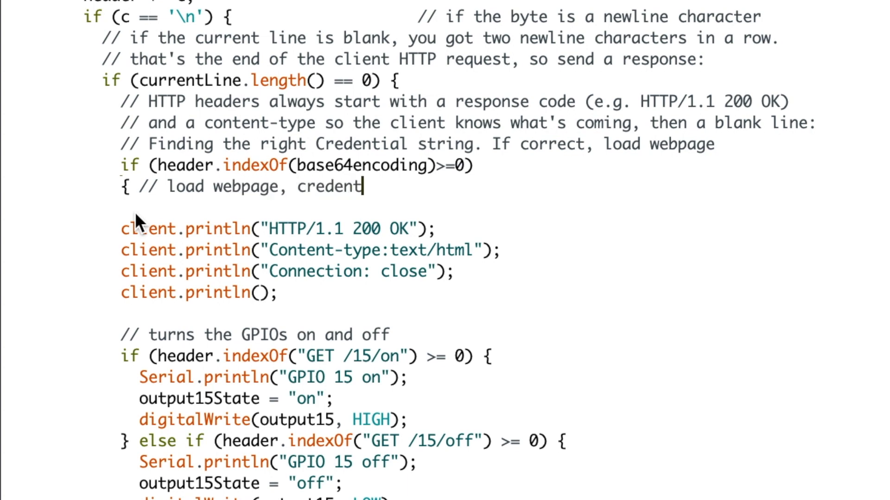
type("ials are corren")
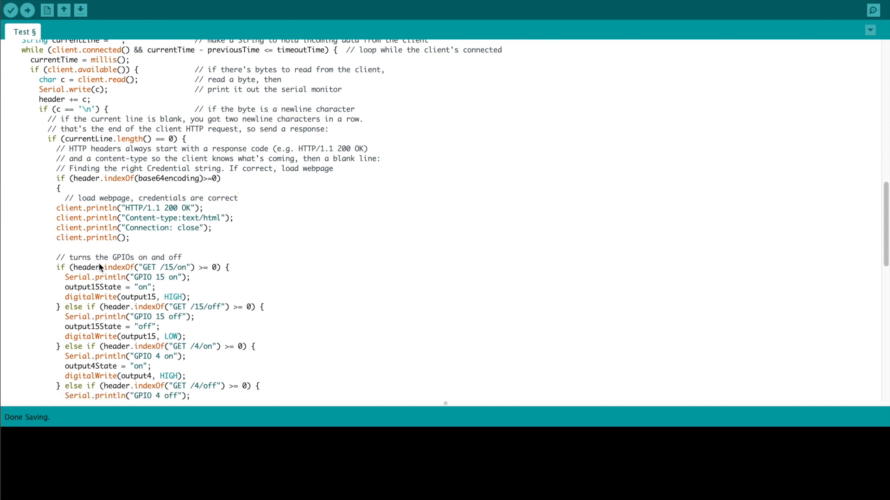
- Indent the 200 OK response and GPIO handling code inside the credentials check block
scroll("down", 3)
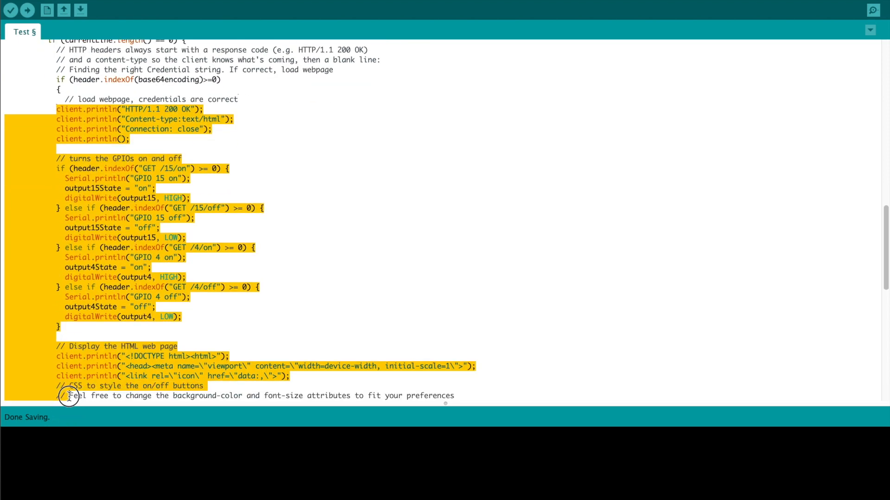
scroll("down", 3)
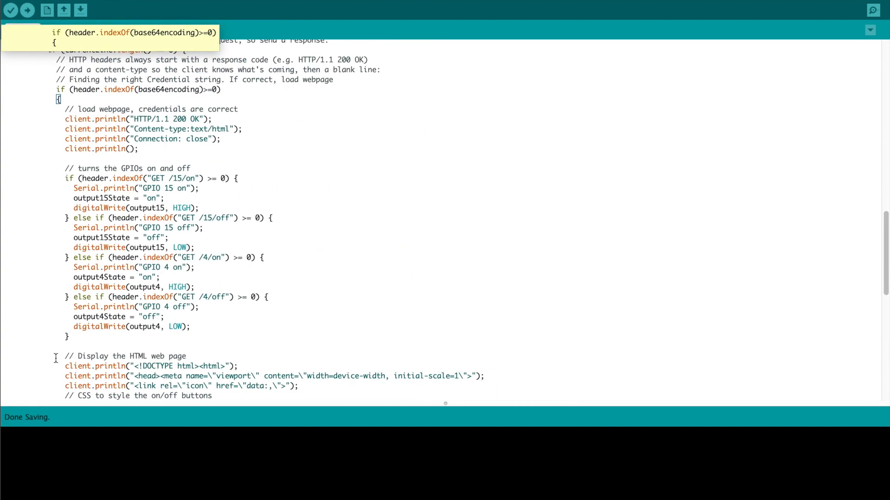
scroll("down", 3)
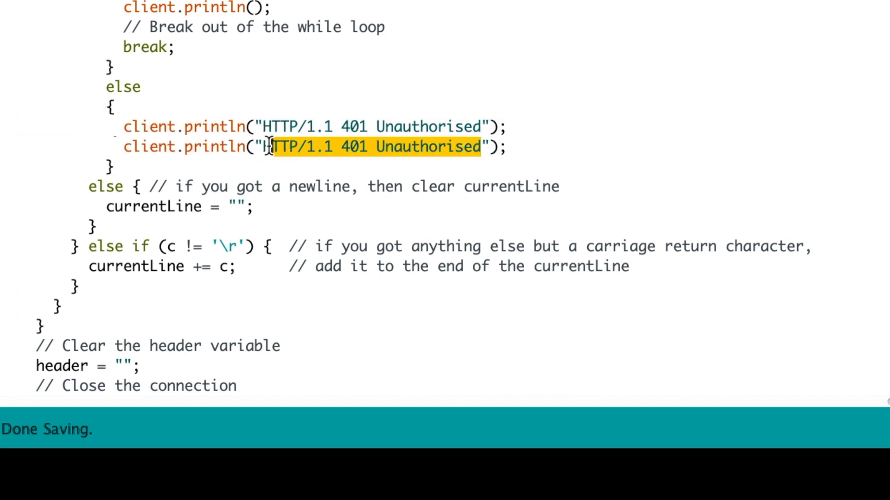
- In the else branch, send a WWW-Authenticate: Basic realm=\"Secure\" header after the 401 line
type("WWW-Authenticate: Basic")
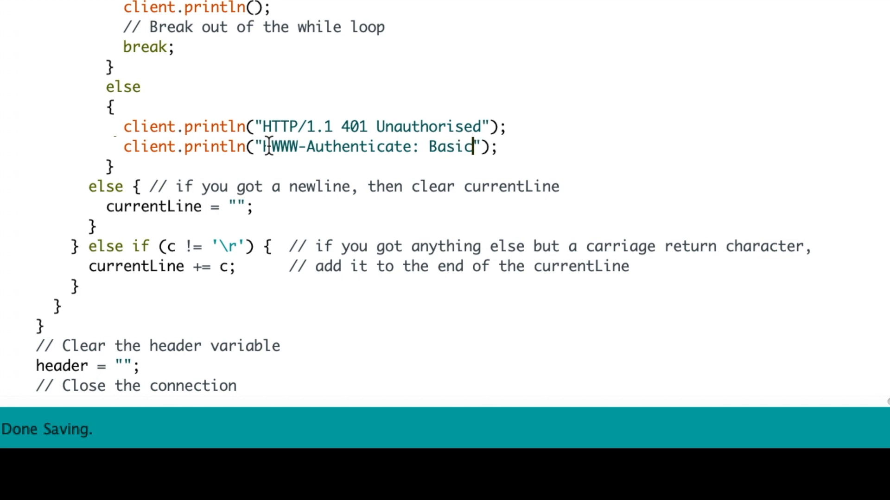
type("realm=\\\"Secure\\\"")
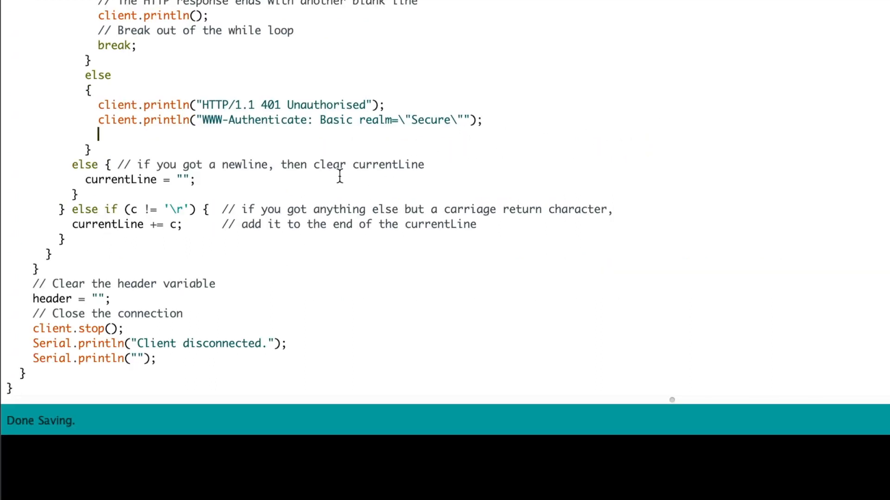
type("client.println(\"HTTP/1.1 401 Unauthorised\");")
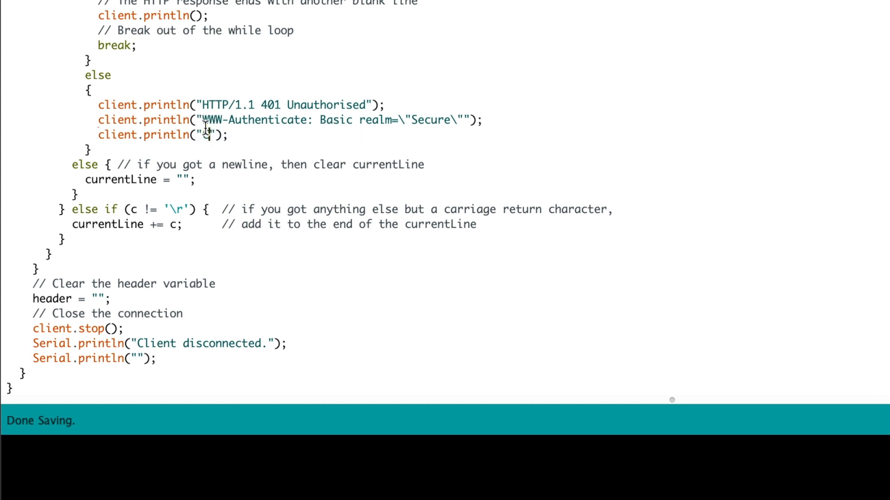
- Add a Content-Type: text/html header line to the unauthorised response
type("content-")
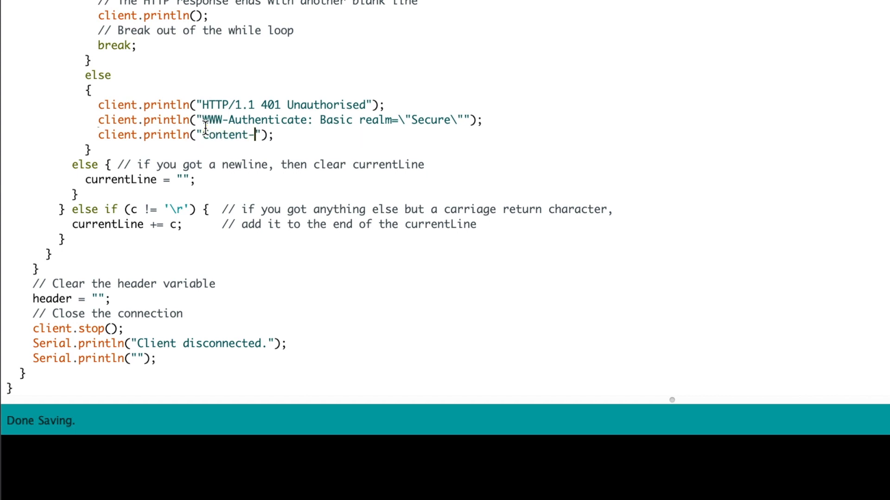
type("Type")
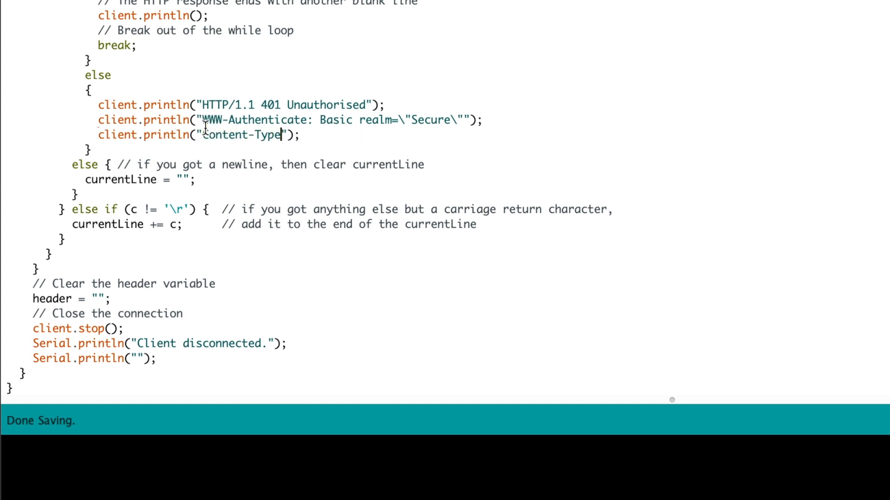
type(": tex")
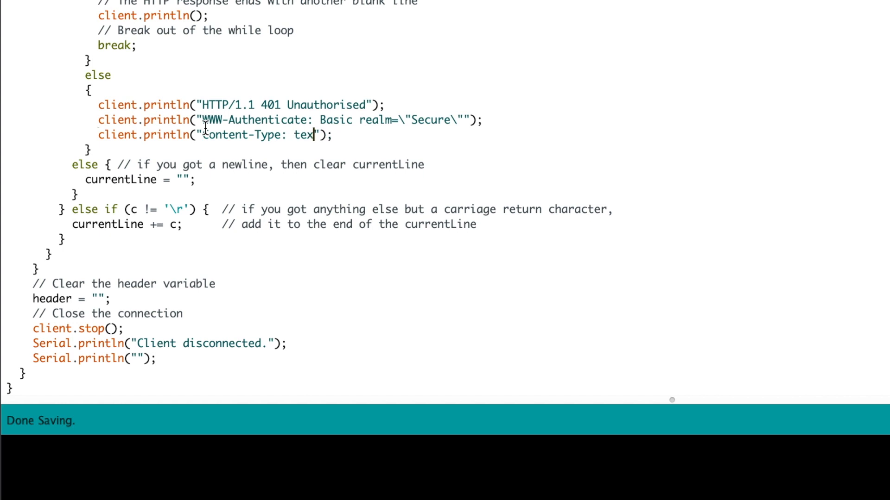
type("t/html")
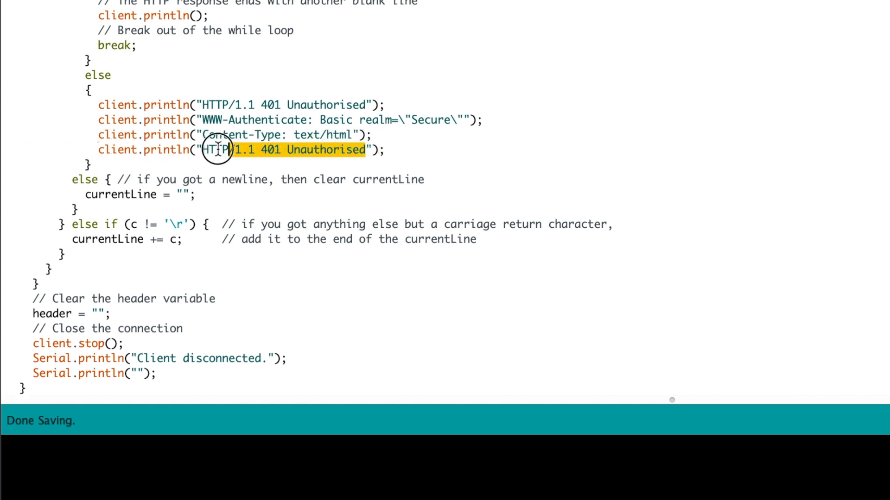
- Print a blank line then <html>Authentication failed</html> in the unauthorised branch
key("Delete")
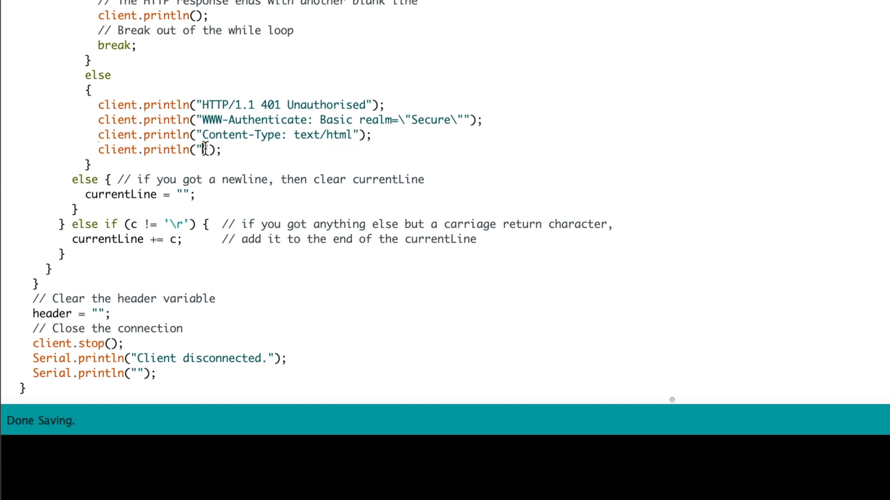
type("client.println(\"HTTP/1.1 401 Unauthorised\");")
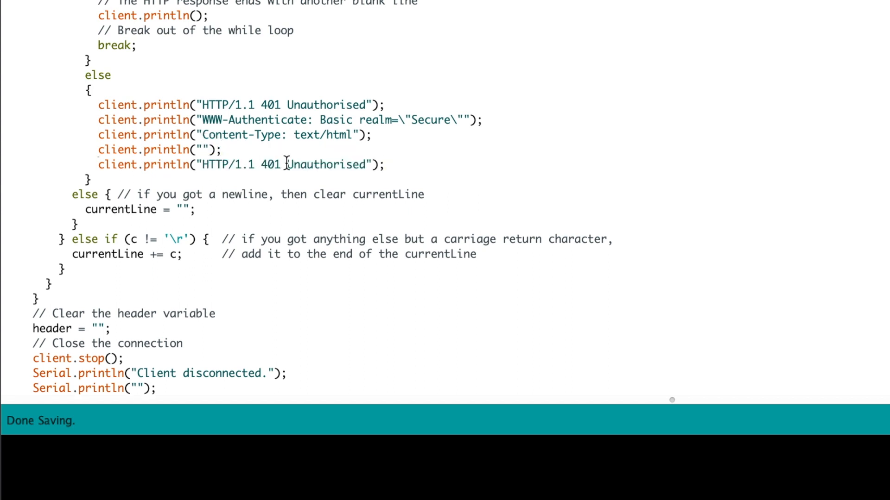
double_click(286, 165)
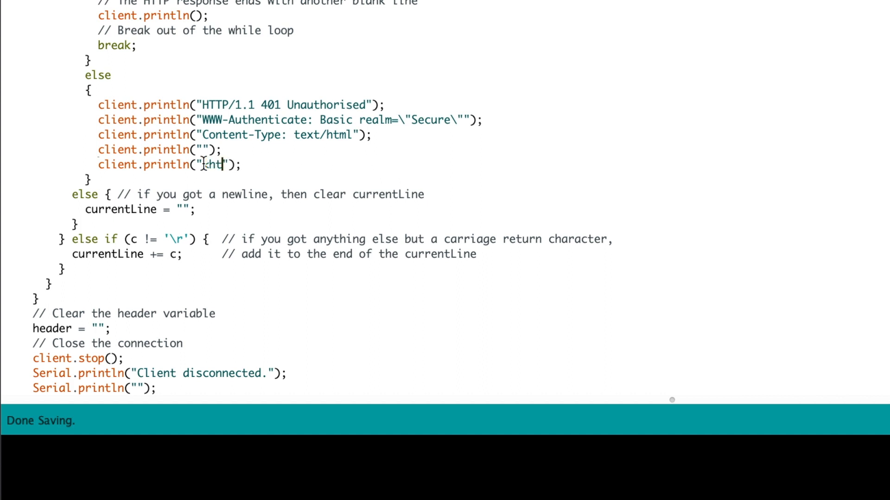
type("ml>")
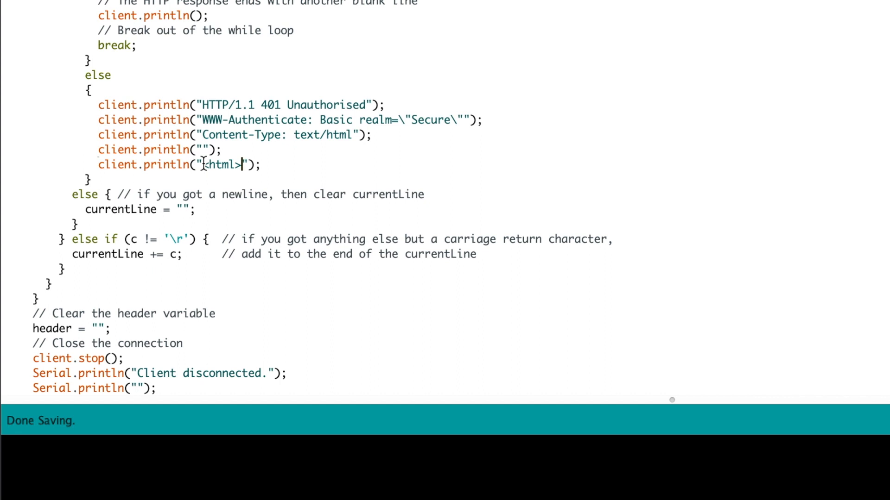
type("Auth")
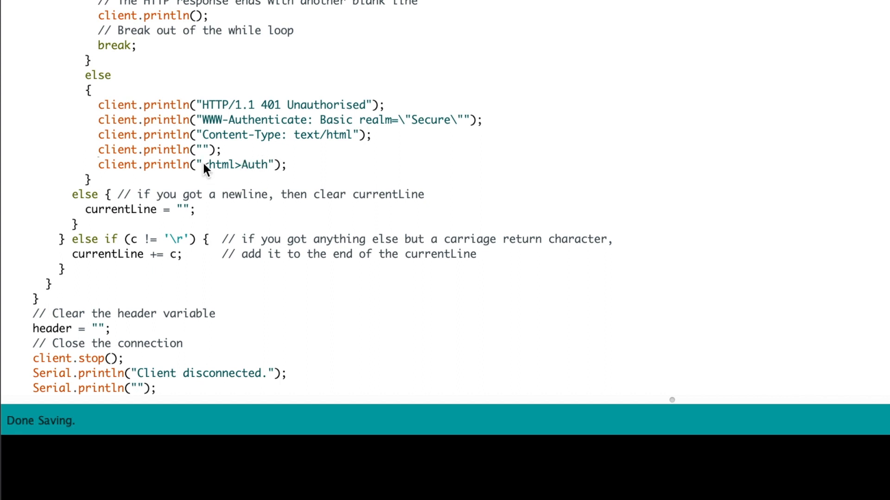
type("enti")
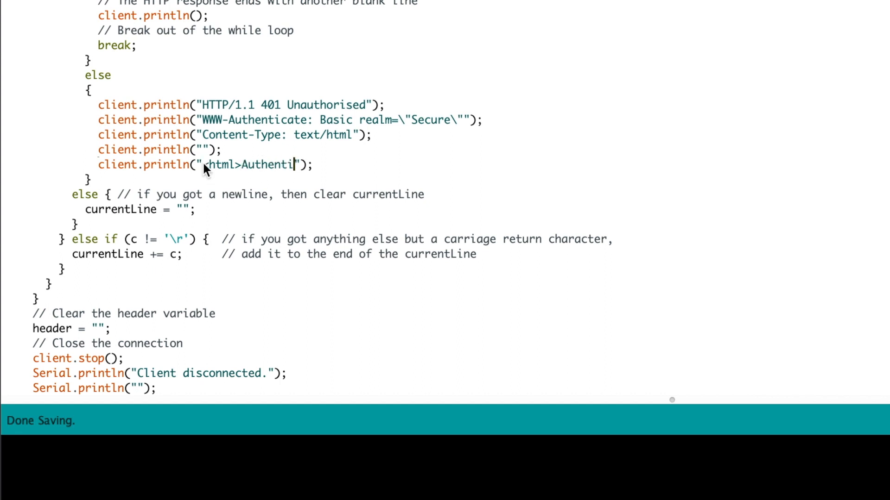
type("cation failed</")
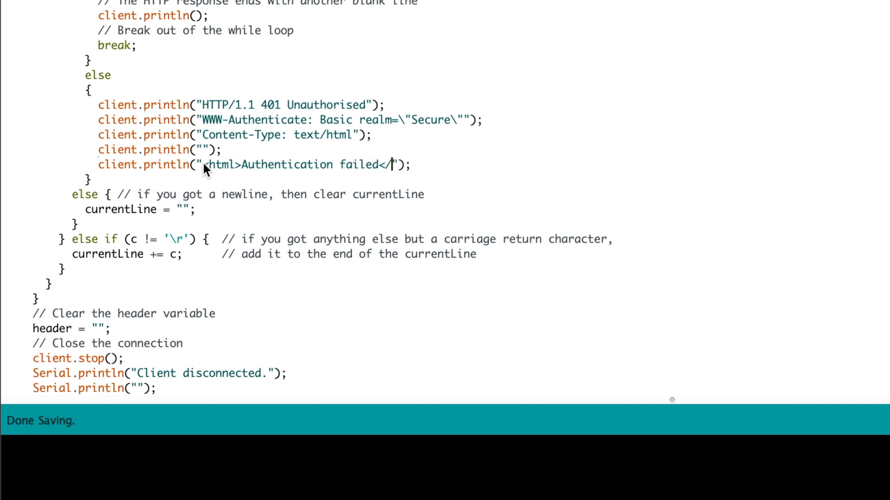
type("html>")
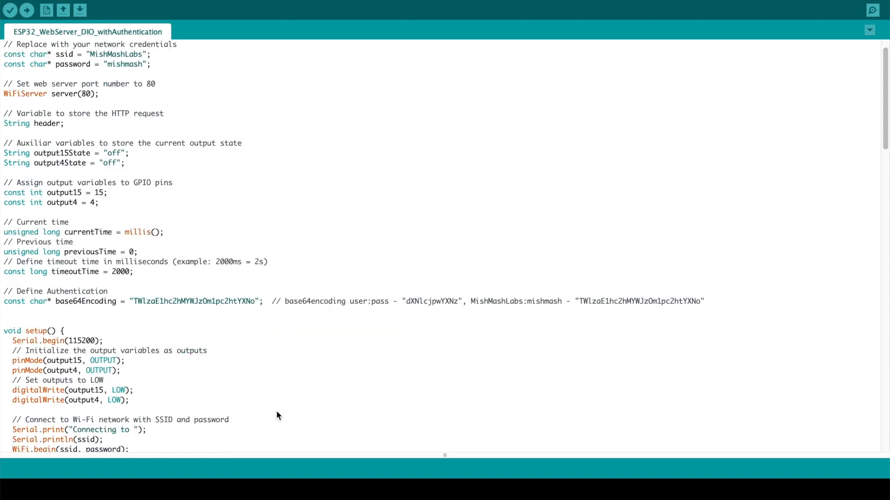
- Review the authentication sketch and compile it until Done compiling appears
scroll("down", 3)
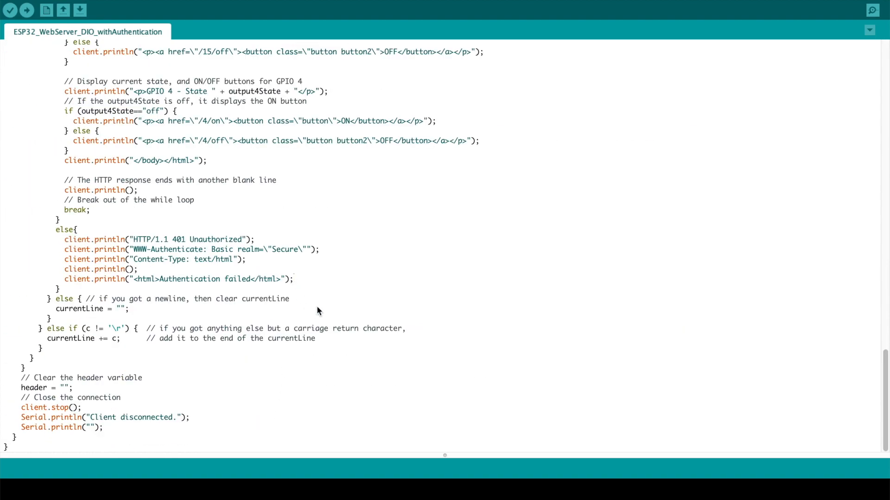
scroll("up", 3)
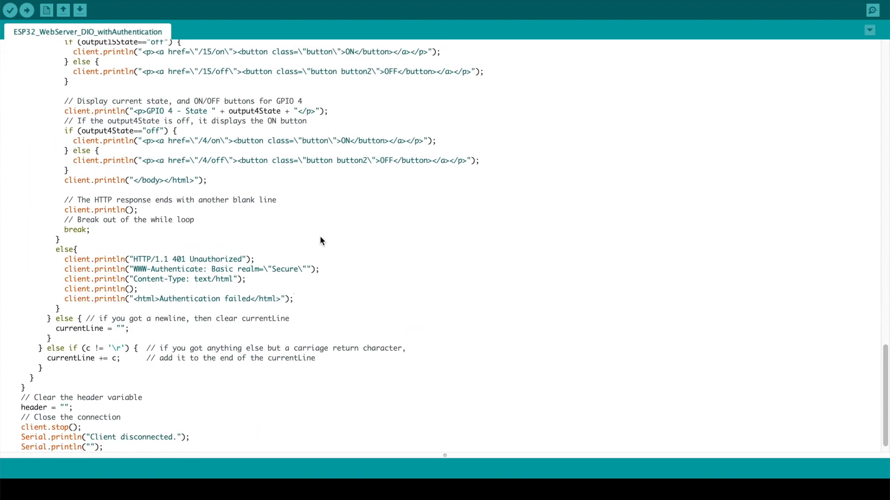
left_click(26, 10)
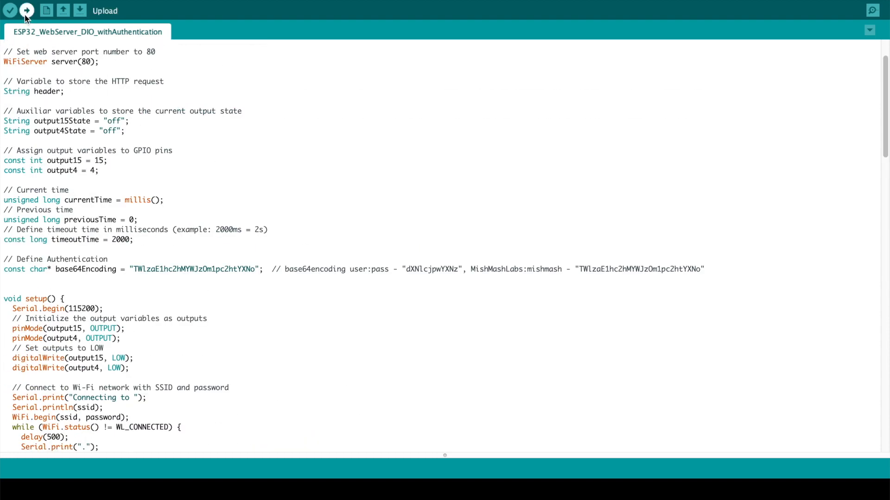
left_click(26, 10)
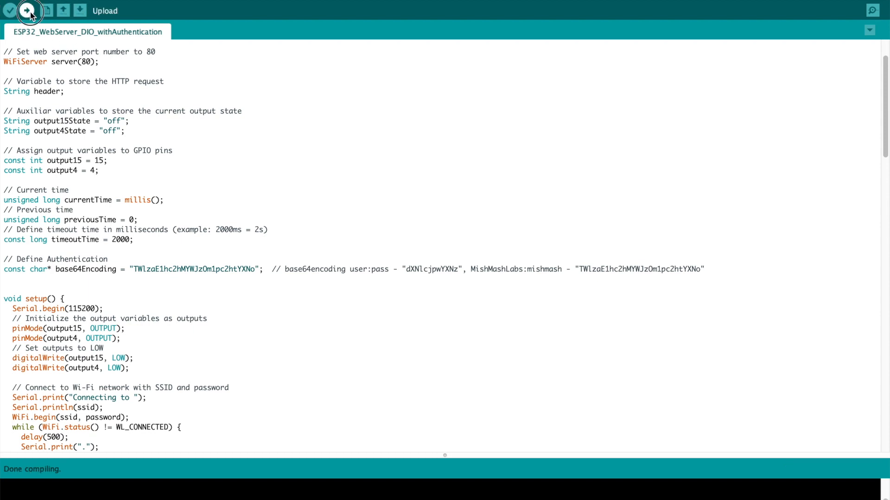
- Upload the sketch to the ESP32 and check which wifi network the computer is on
left_click(27, 10)
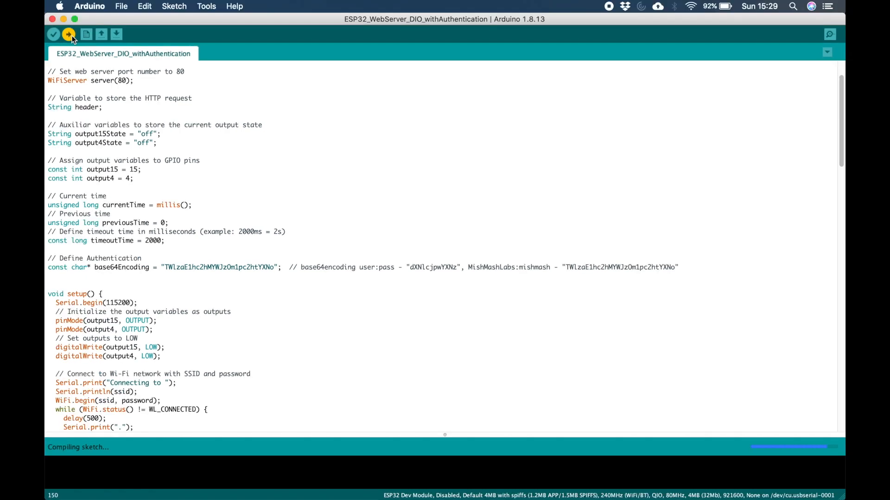
left_click(68, 35)
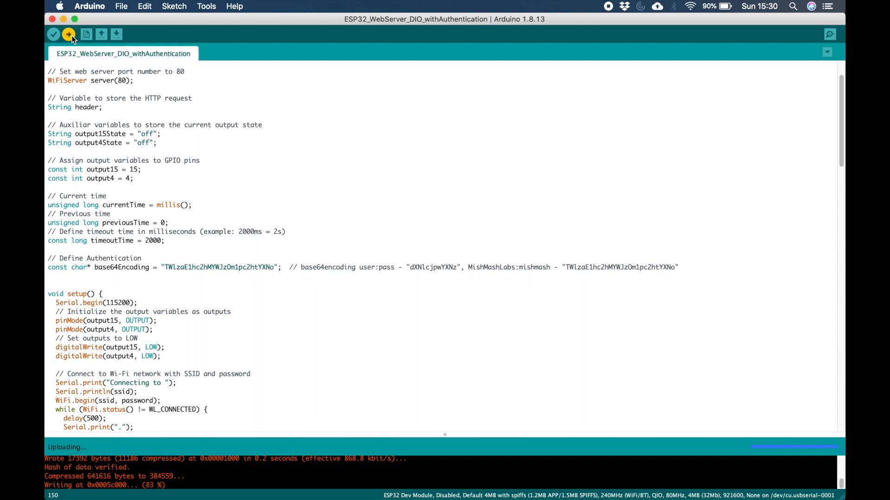
left_click(689, 6)
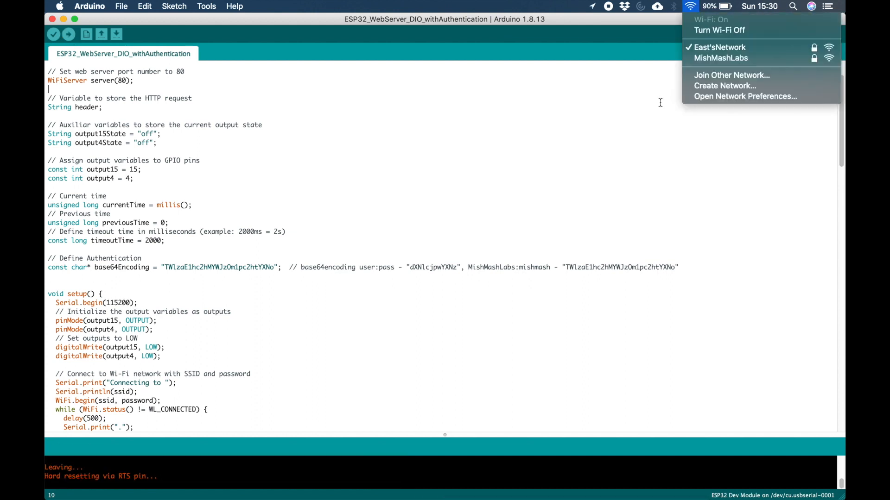
- Read the Serial Monitor and select the board's IP address 192.168.43.175 for copying
left_click(827, 34)
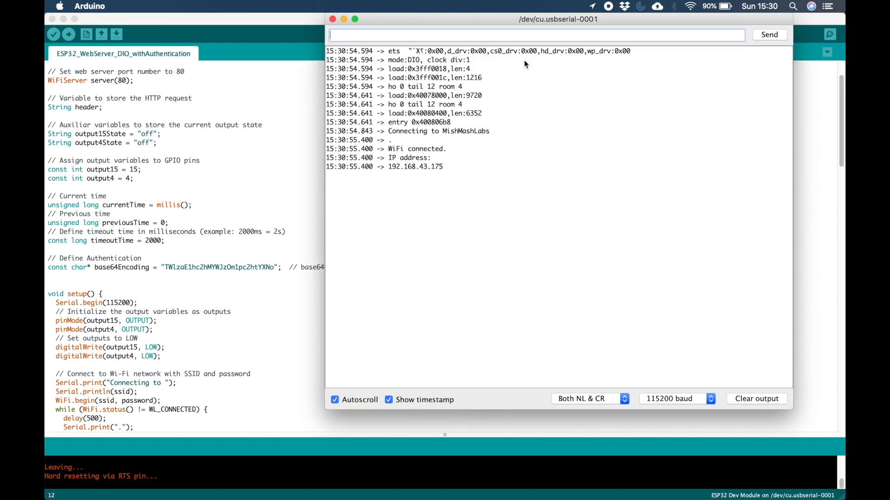
double_click(415, 166)
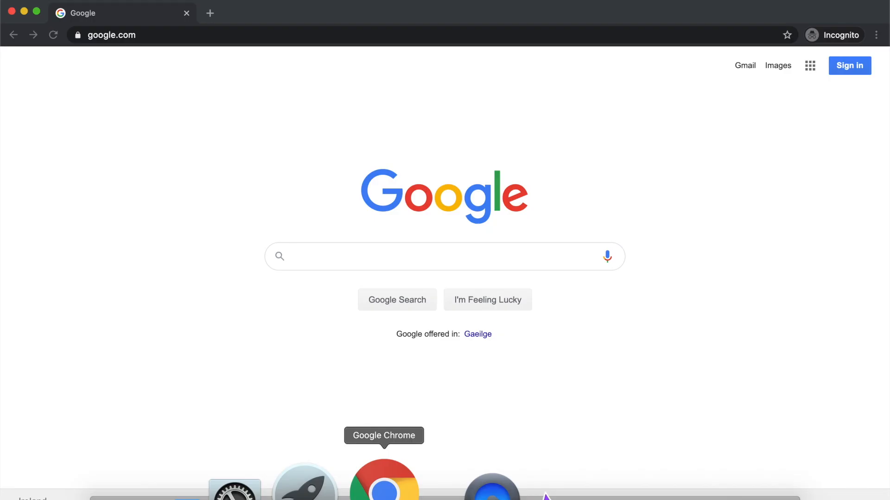
- Sign in at 192.168.43.175 with username 'user' to reach the ESP32 GPIO control page
type("192.168.43.175")
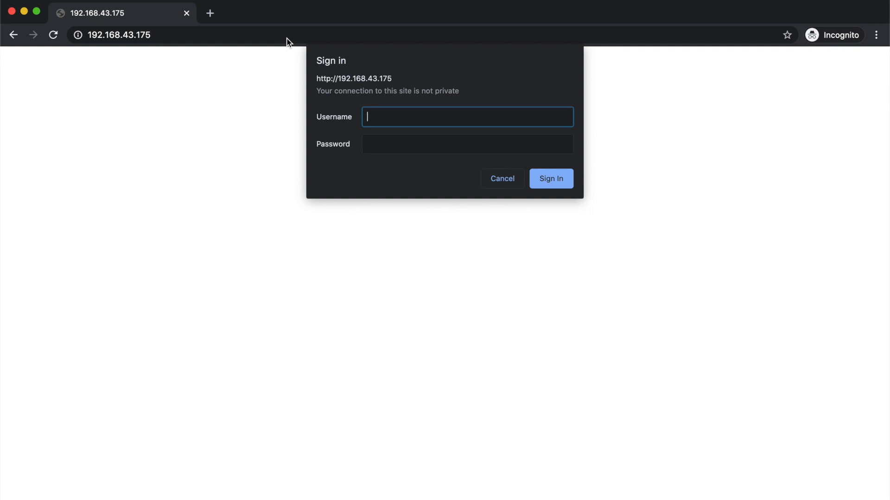
mouse_move(524, 191)
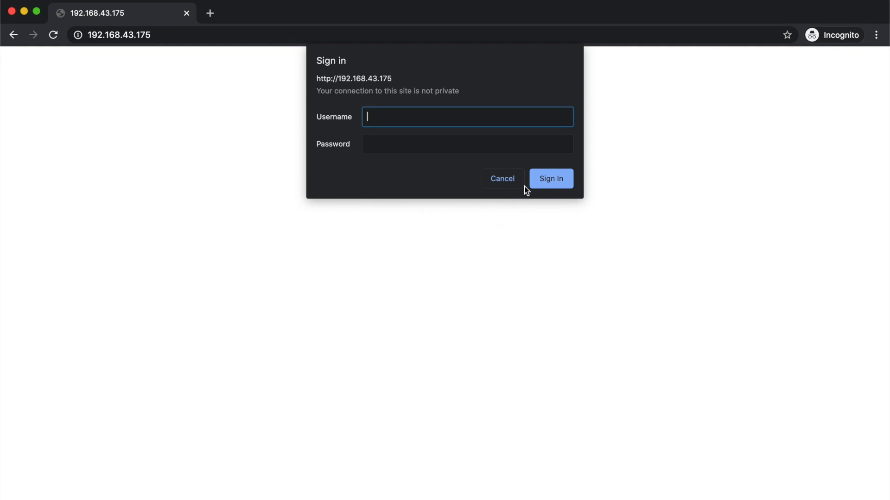
type("user")
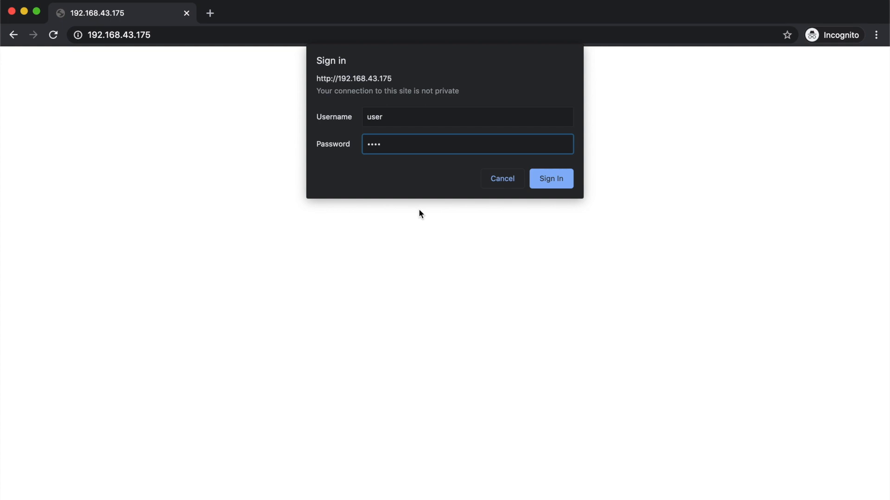
left_click(549, 178)
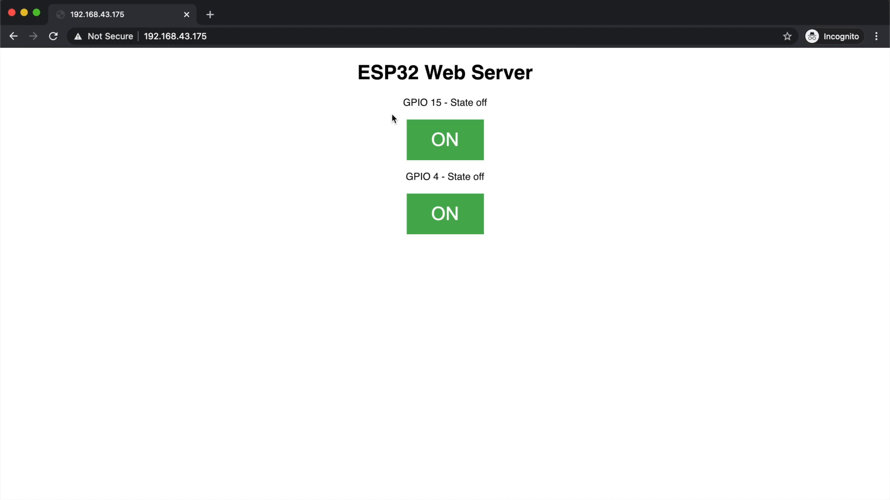
mouse_move(500, 294)
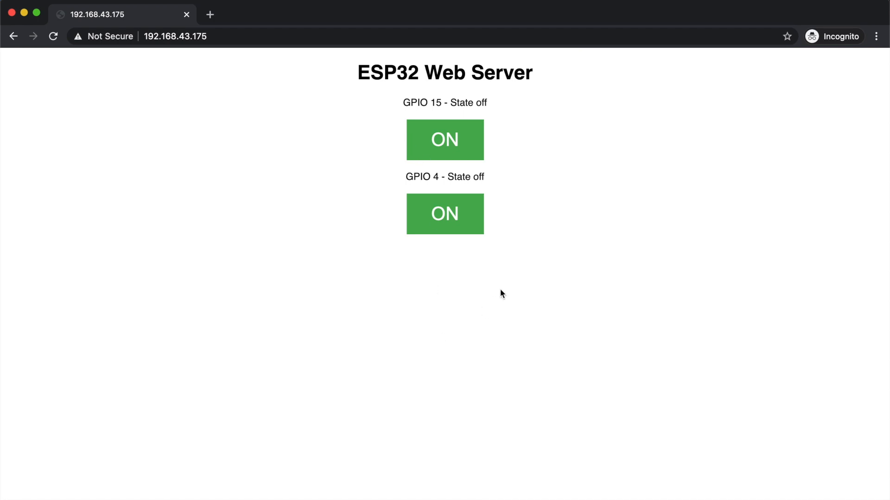
left_click(175, 36)
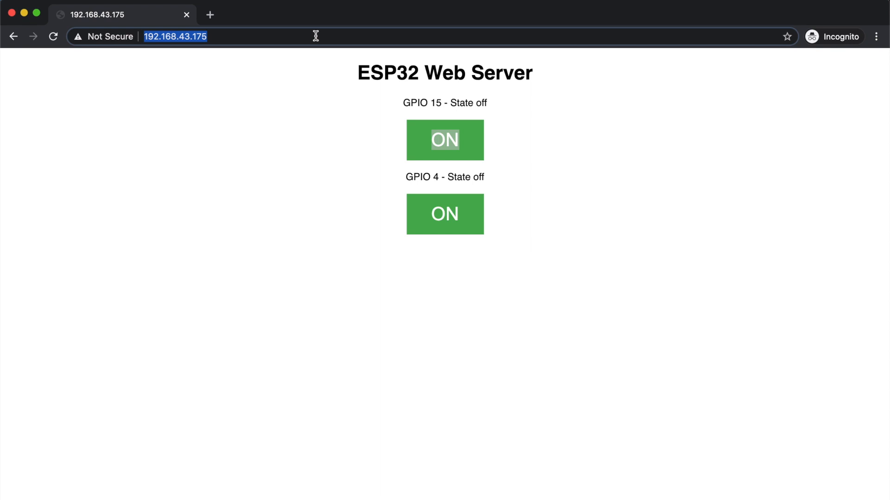
type("base64en")
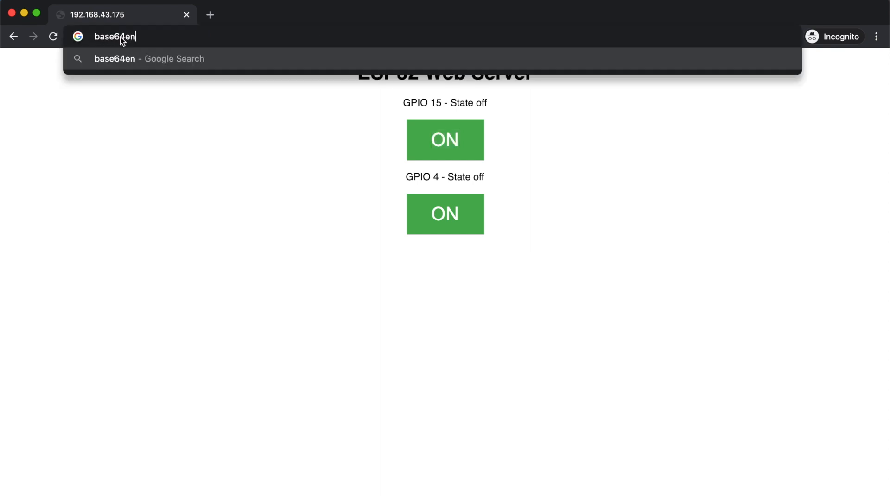
type("code.org")
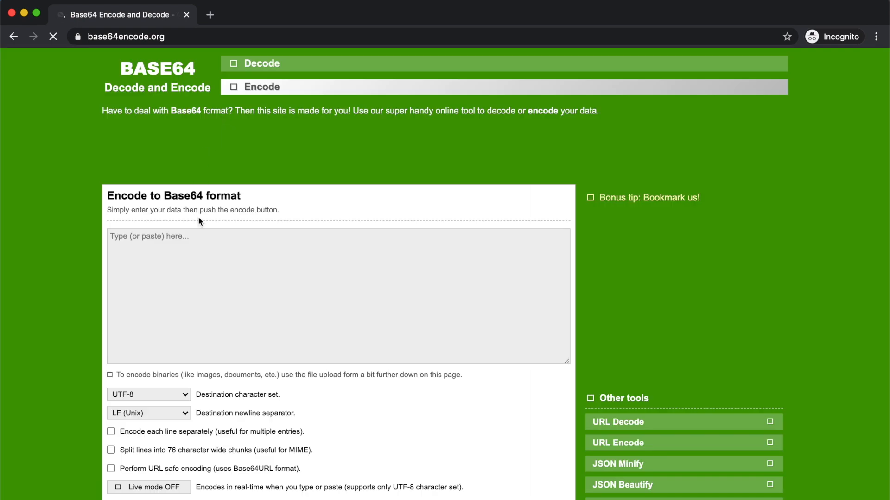
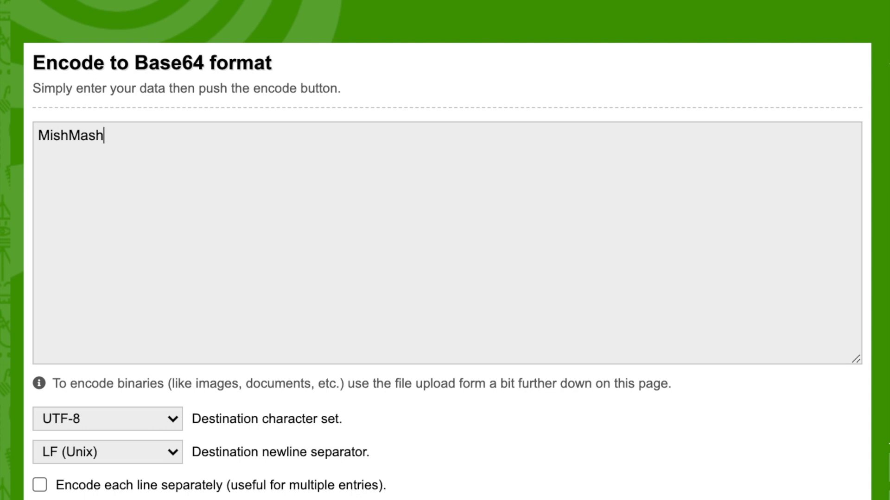
type("Labs")
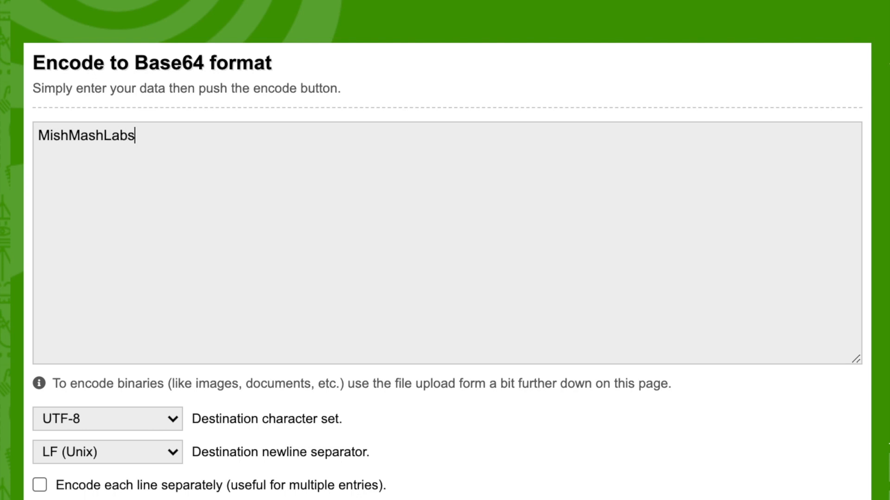
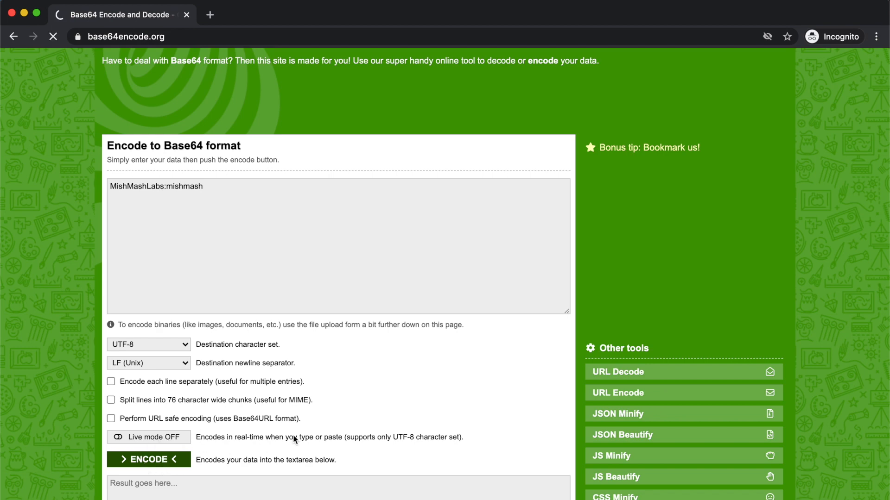
left_click(148, 459)
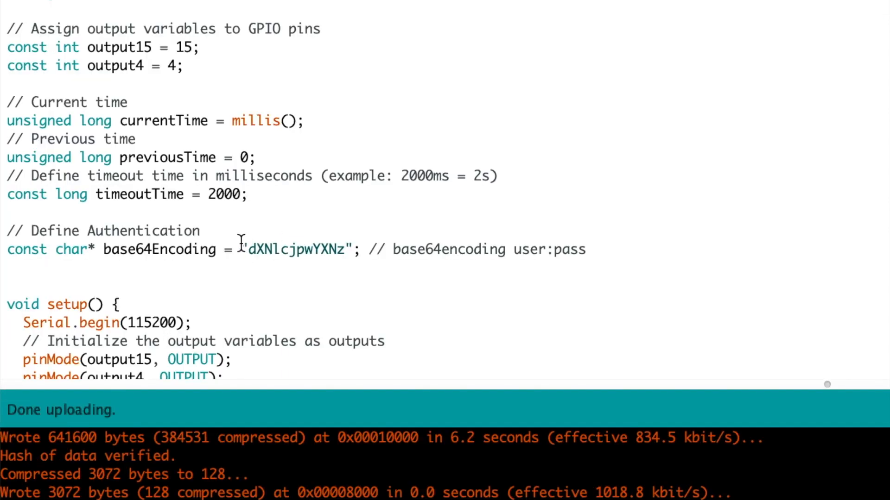
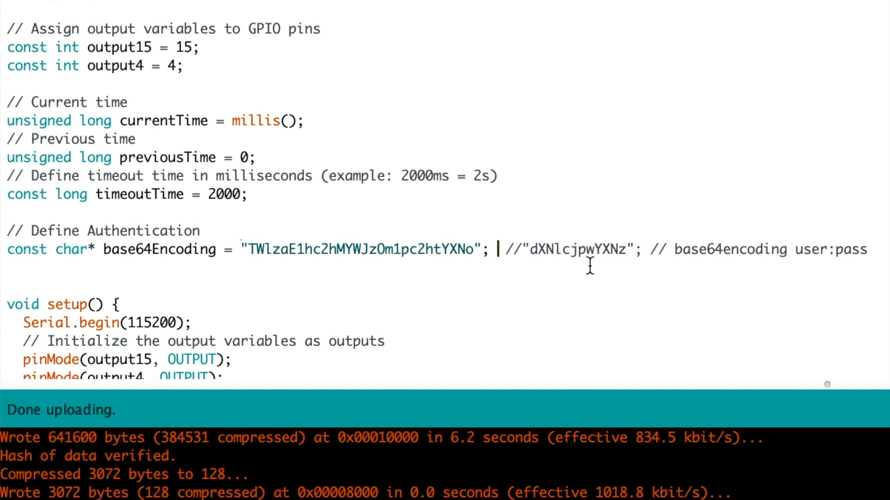
mouse_move(655, 249)
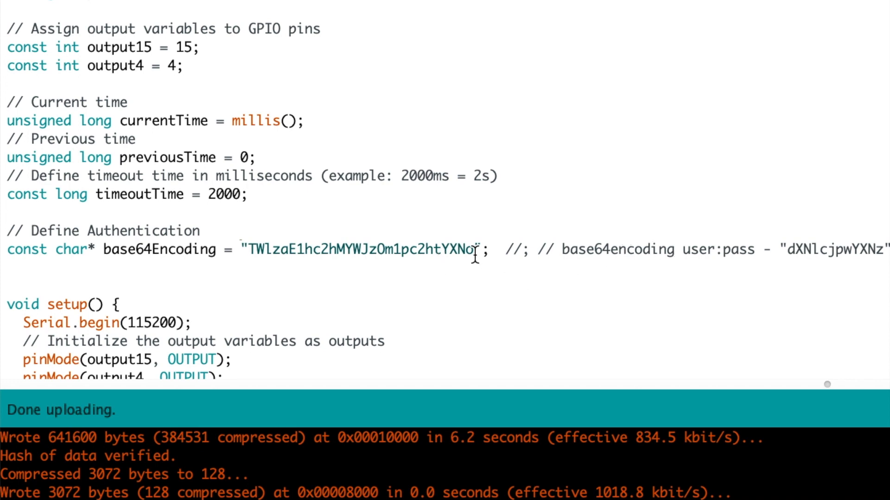
double_click(363, 250)
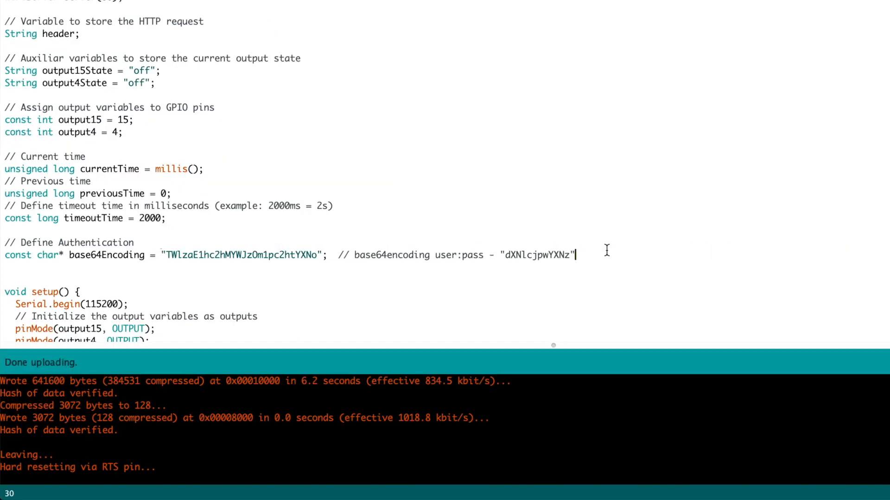
type(",")
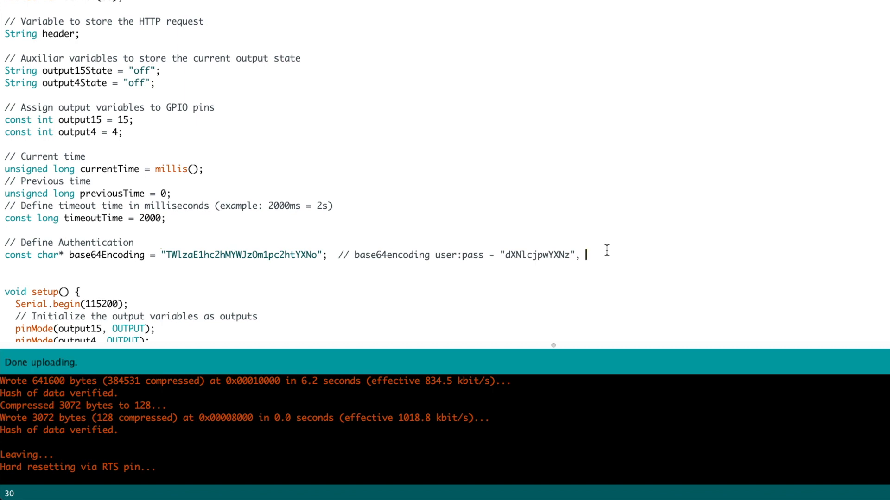
type("Mish")
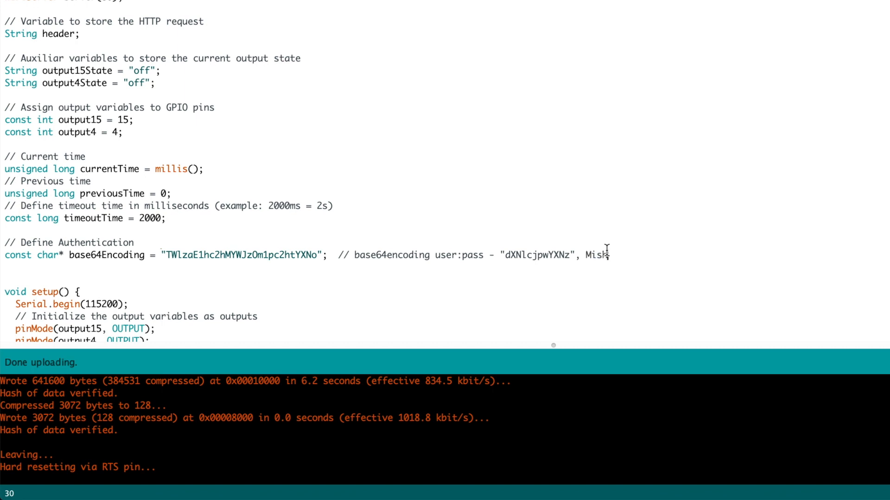
type("MashL")
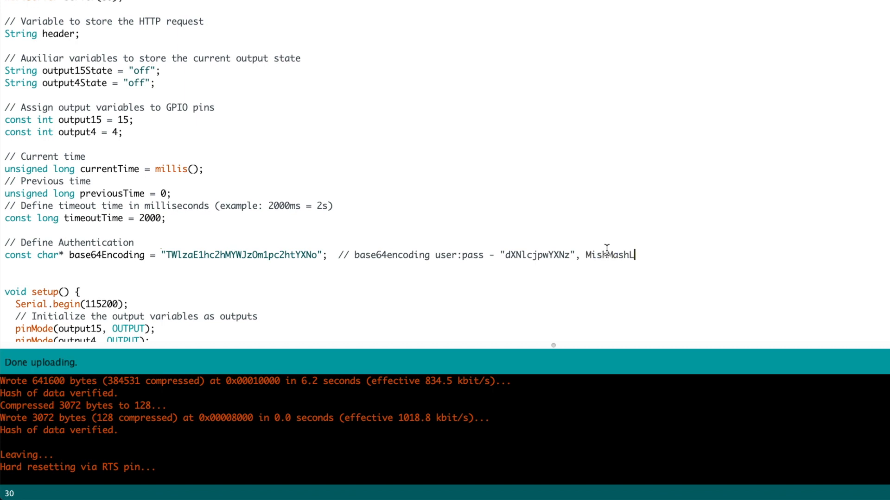
type("abs:")
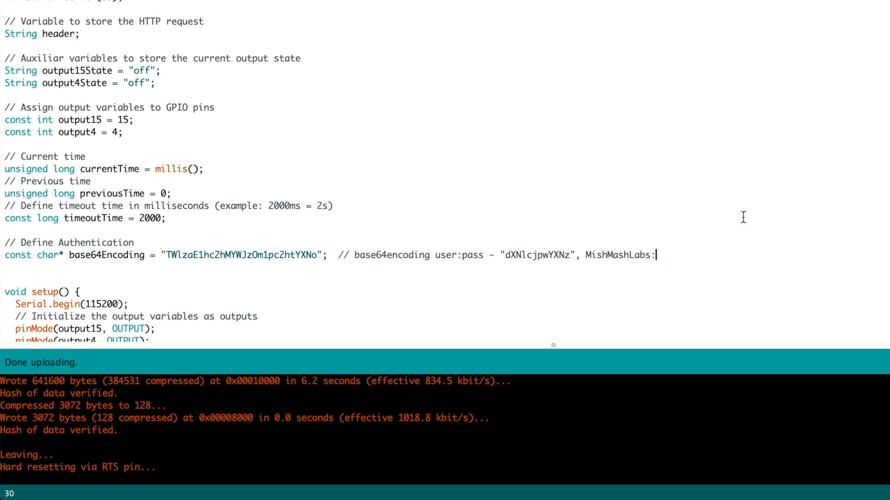
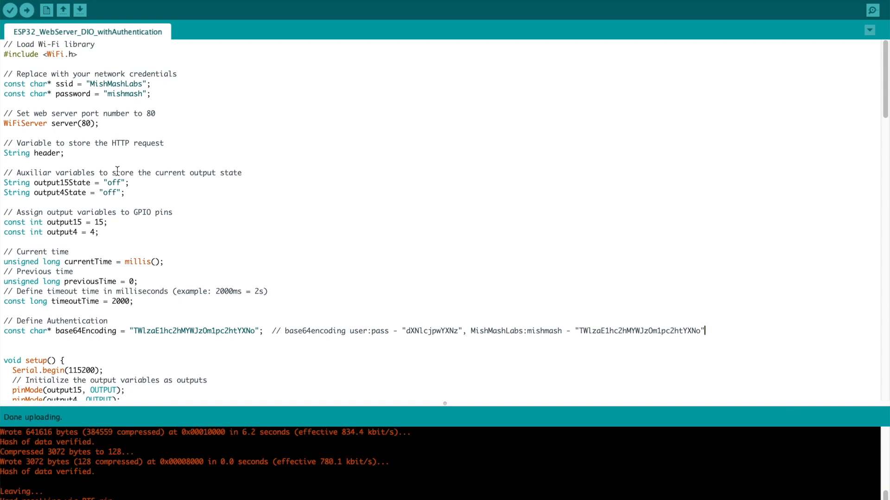
mouse_move(839, 17)
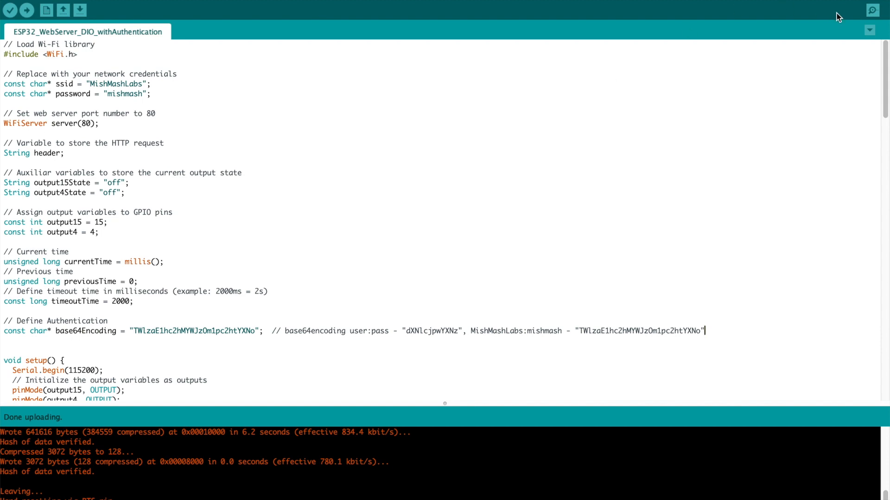
- Read the Serial Monitor showing WiFi connected and select IP 192.168.43.175
left_click(873, 11)
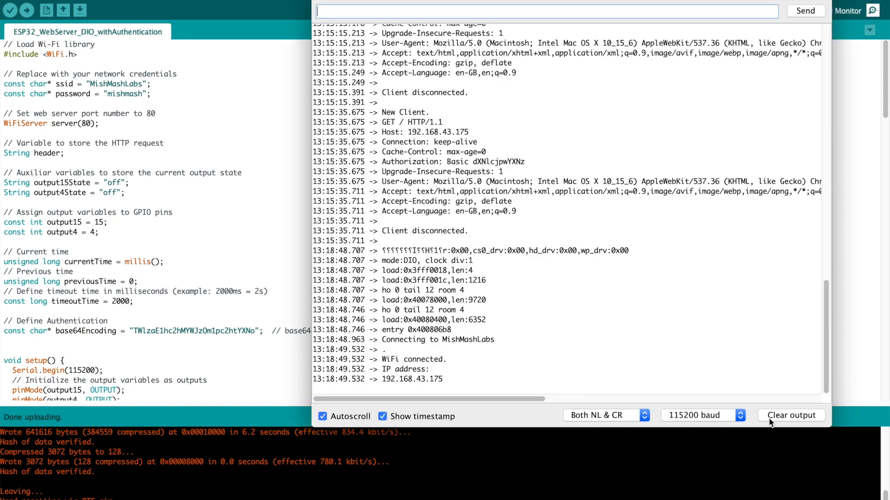
mouse_move(464, 374)
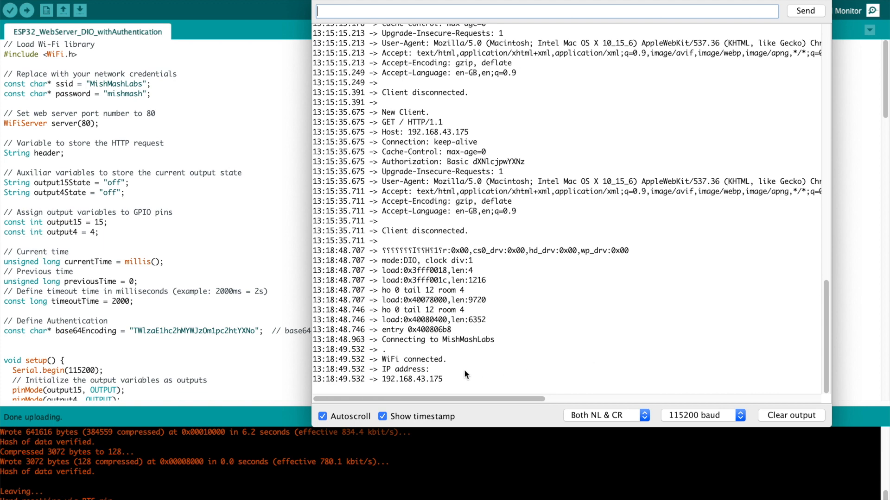
double_click(414, 379)
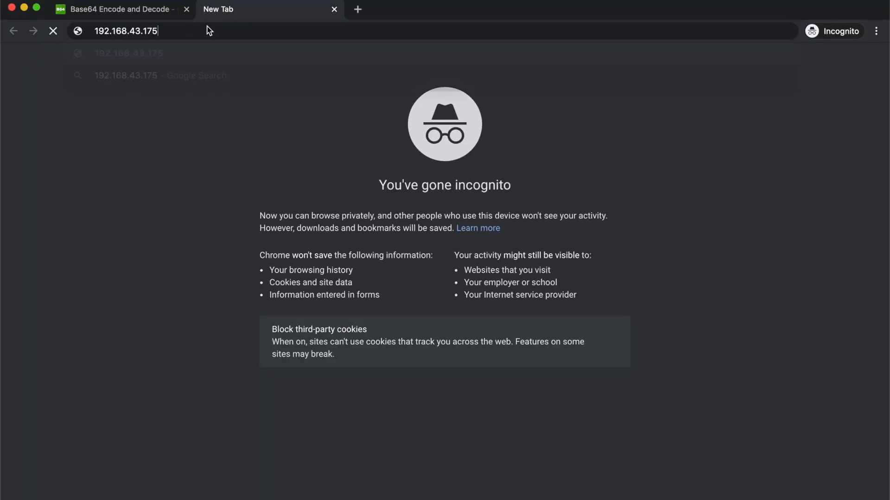
- Load the board's page in an incognito tab and sign in as MishMashLabs
key("Enter")
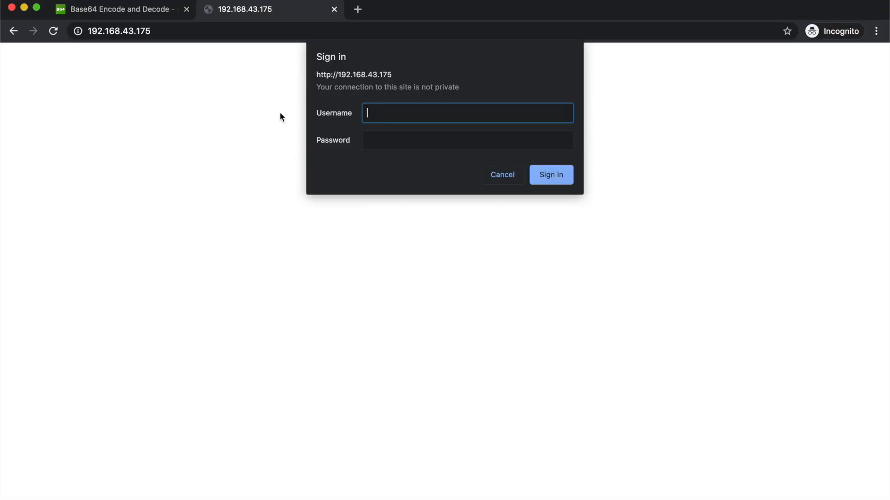
type("Mish")
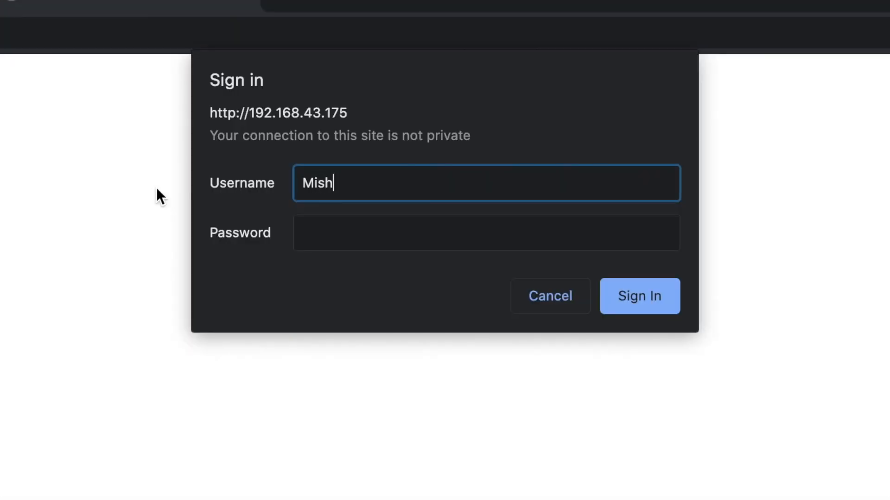
type("MashLabs")
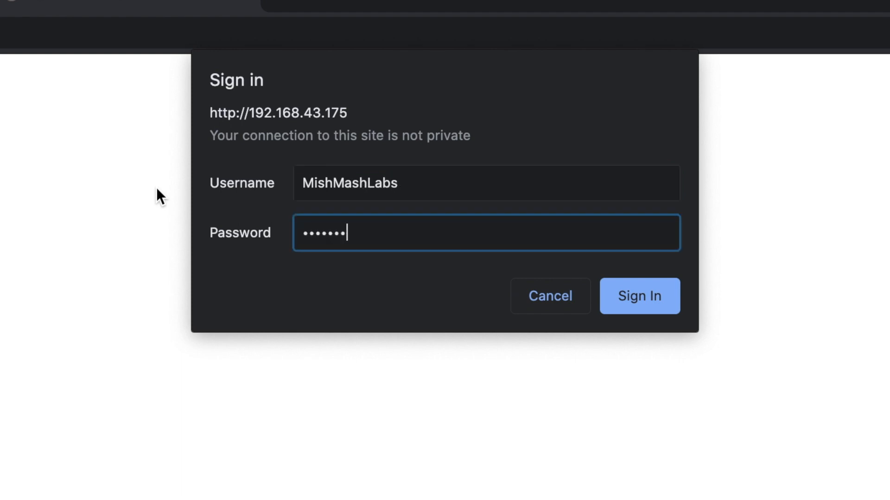
left_click(639, 296)
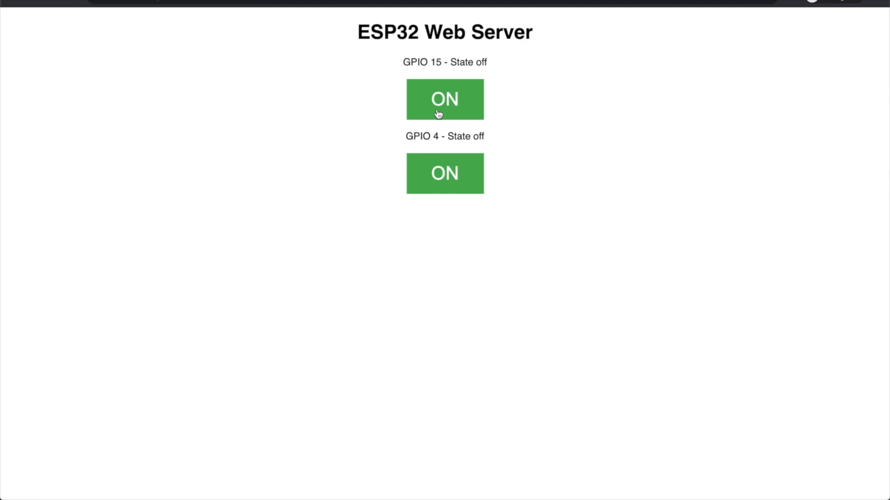
- Toggle GPIO 15 and GPIO 4 on and off several times to test the LEDs, ending with both off
left_click(444, 99)
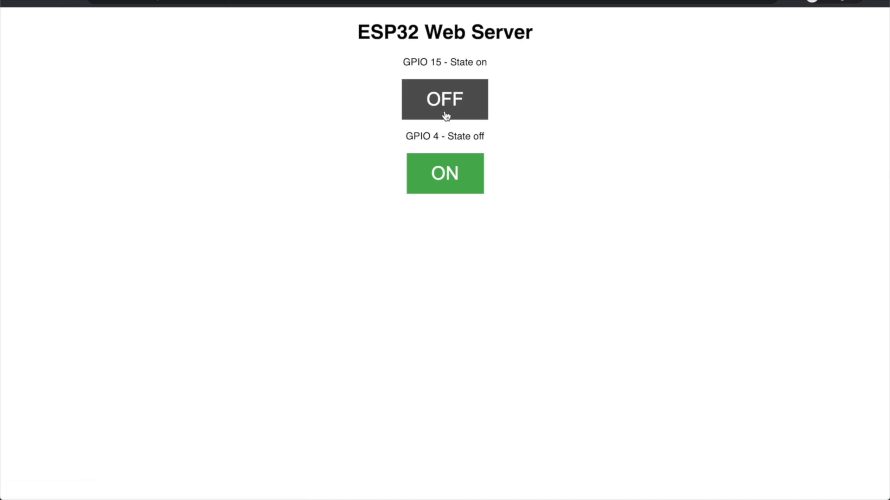
mouse_move(444, 107)
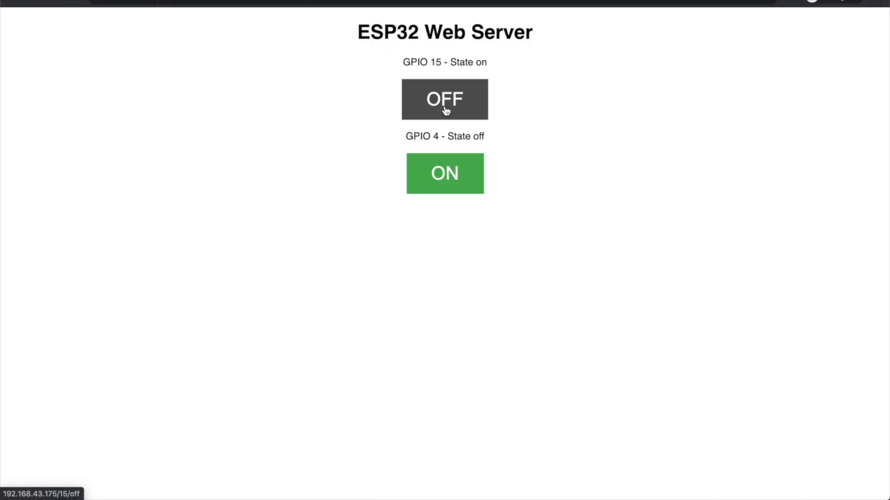
left_click(444, 99)
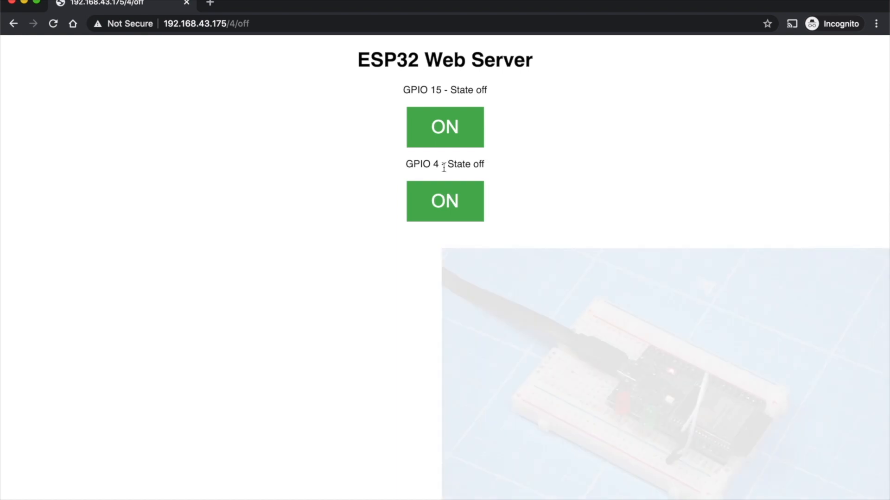
left_click(444, 201)
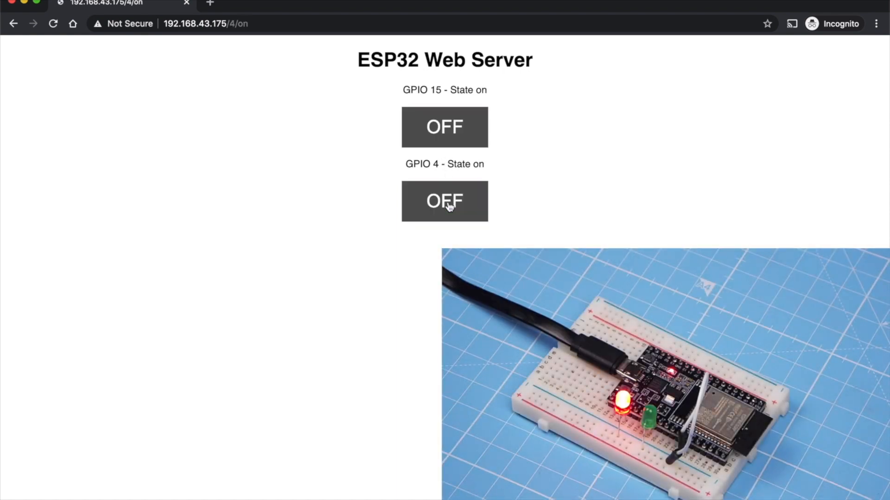
left_click(444, 127)
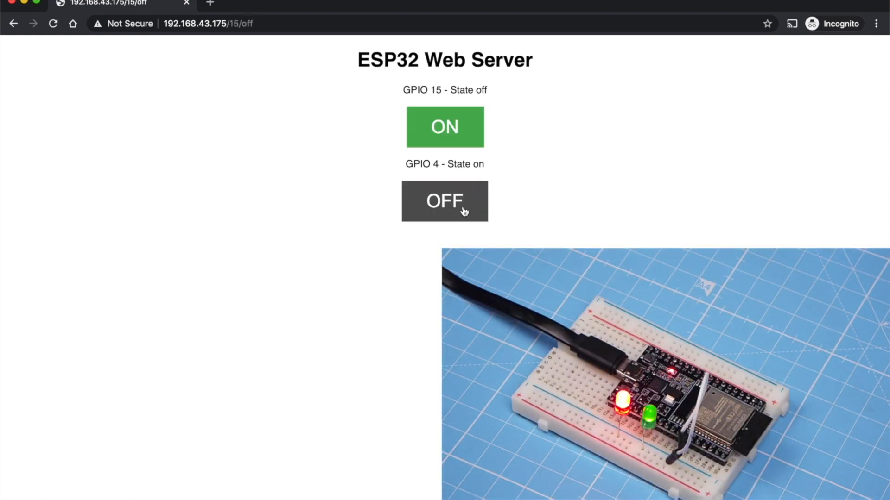
left_click(444, 201)
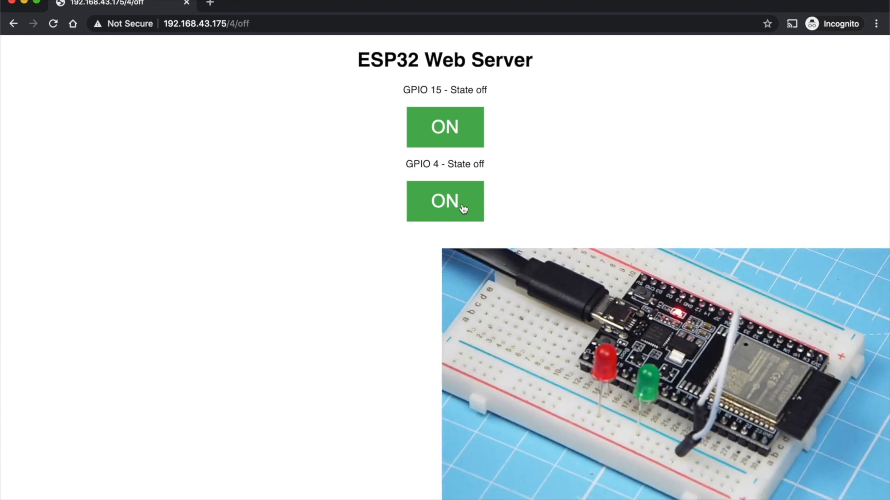
left_click(444, 127)
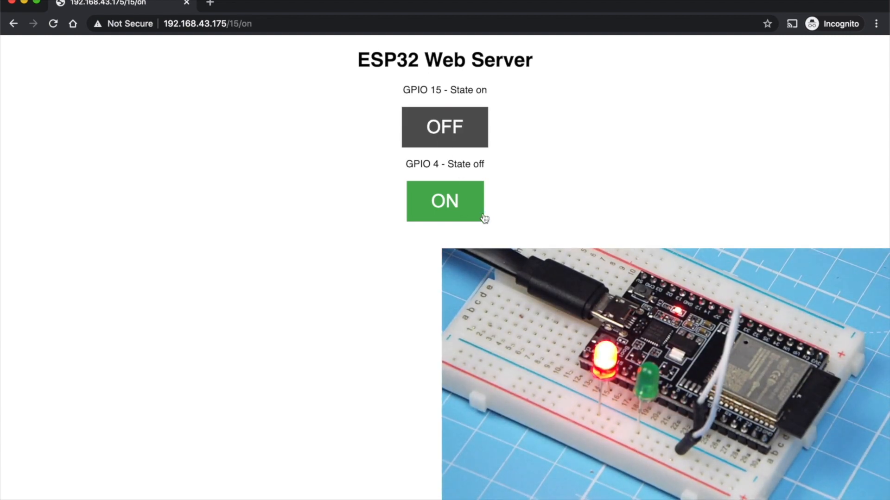
left_click(443, 201)
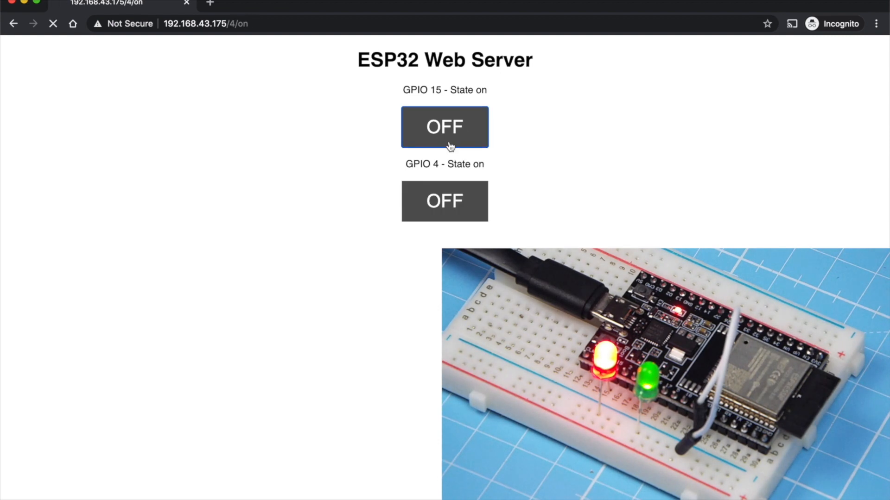
left_click(444, 127)
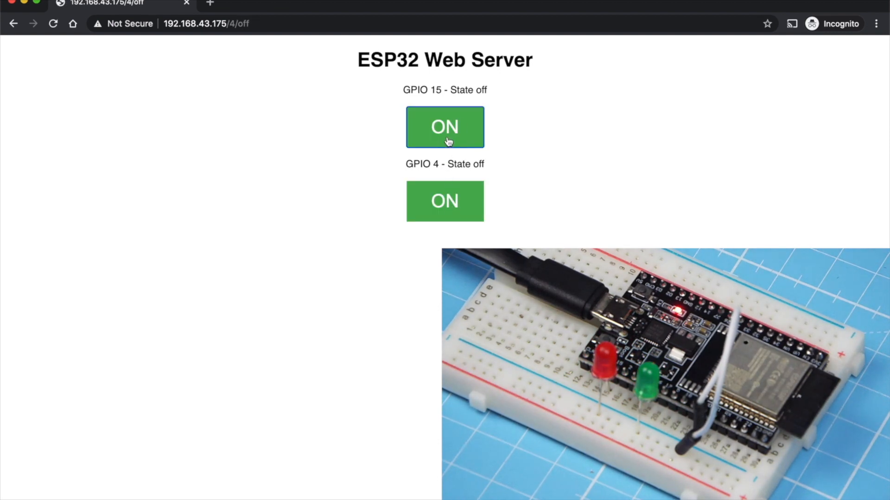
left_click(444, 201)
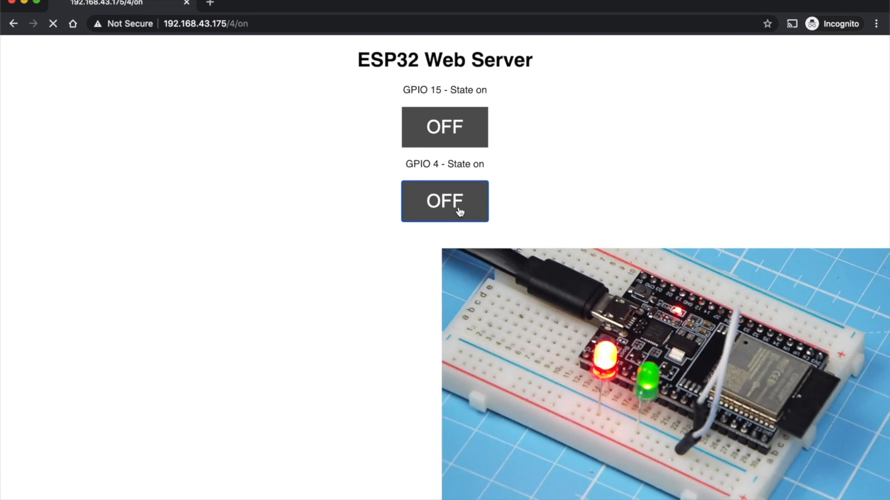
left_click(444, 201)
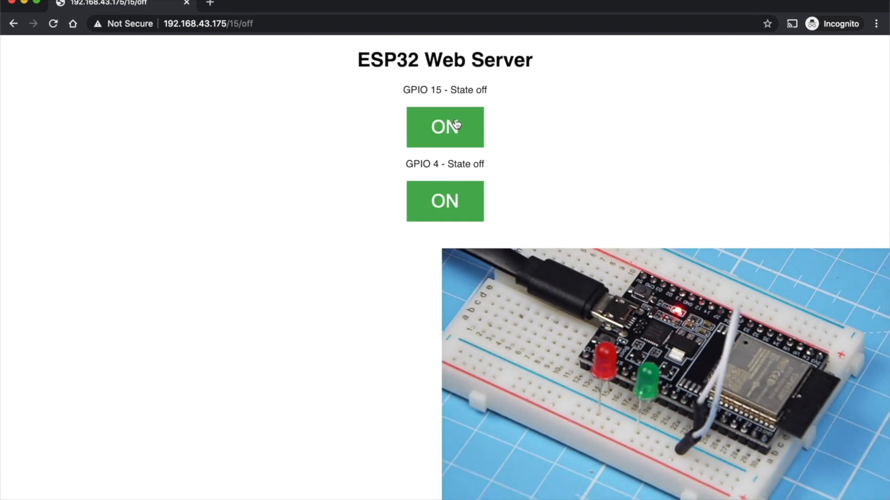